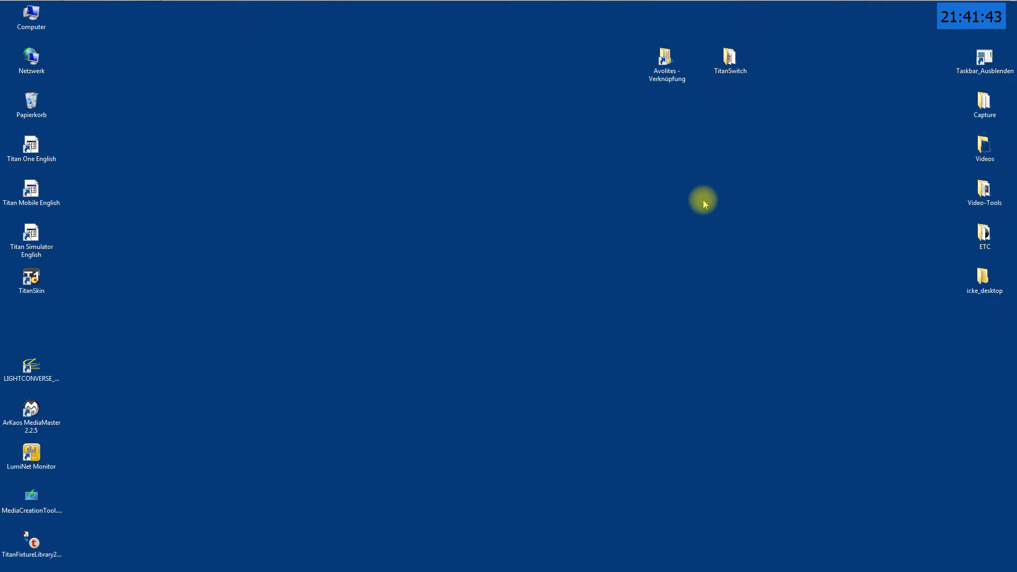
pyautogui.moveTo(844, 121)
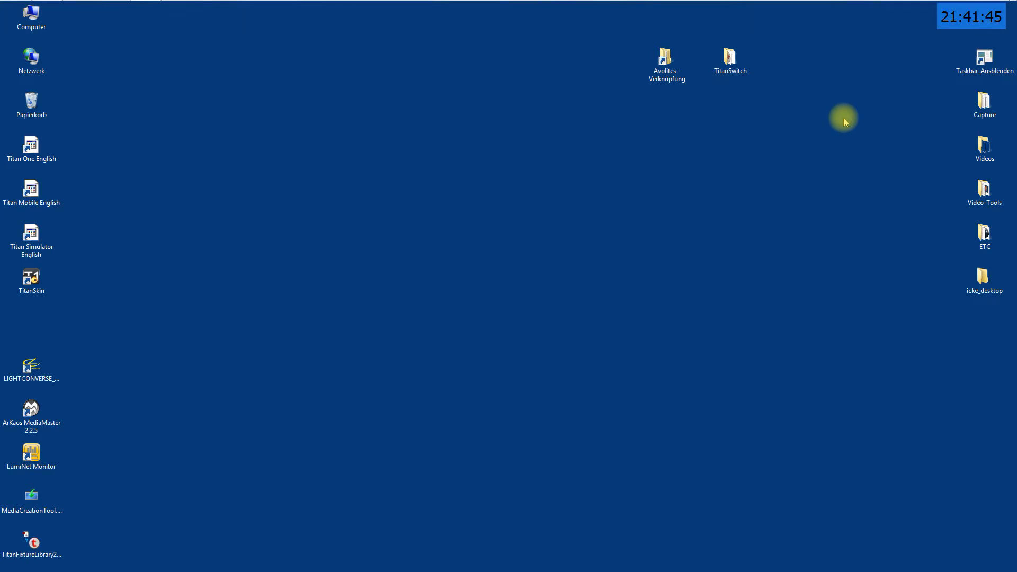
# Step: Dismiss the colour scheme warning and reach Control Panel's list of installed programs
pyautogui.click(729, 59)
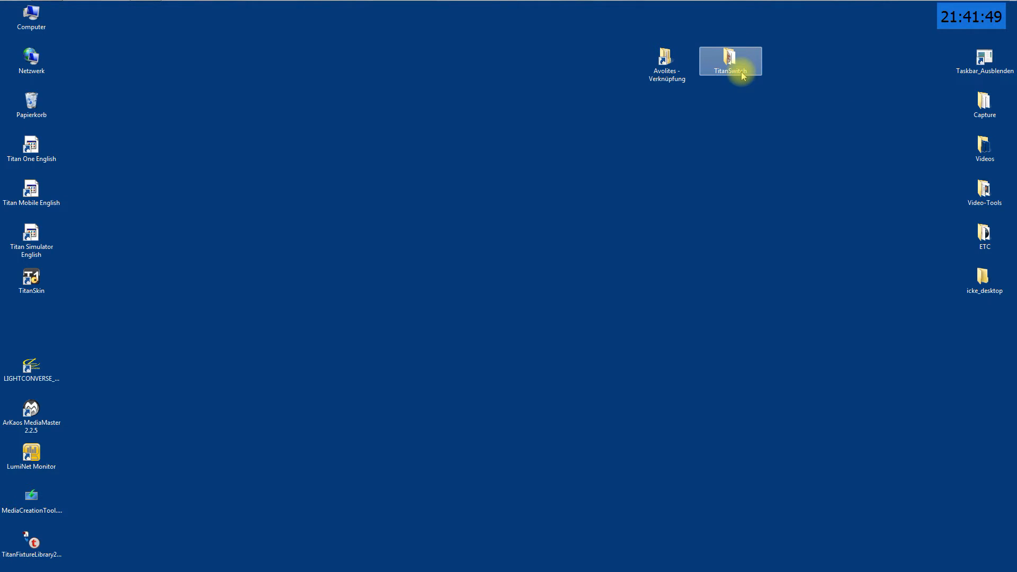
pyautogui.moveTo(728, 109)
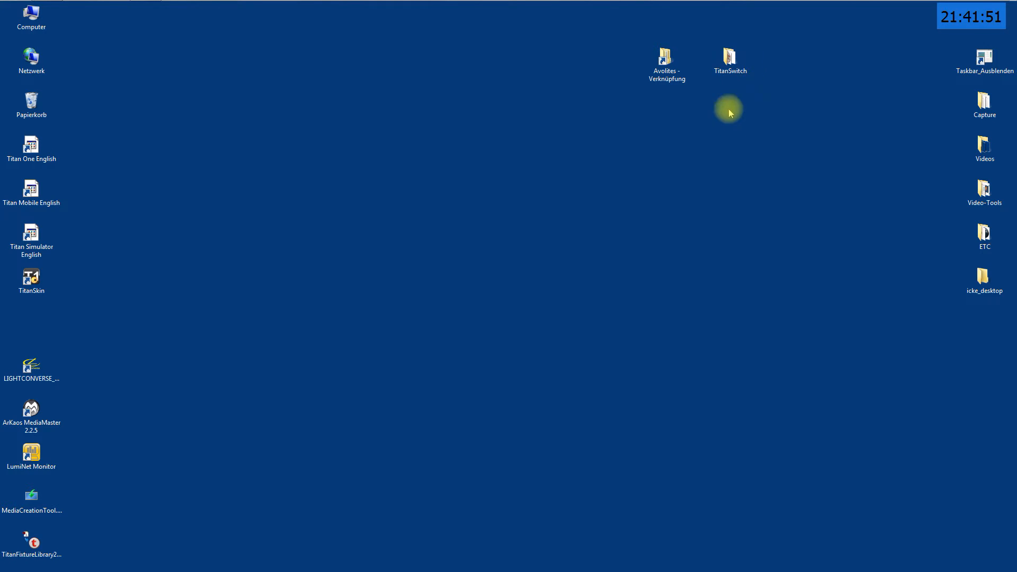
pyautogui.moveTo(735, 136)
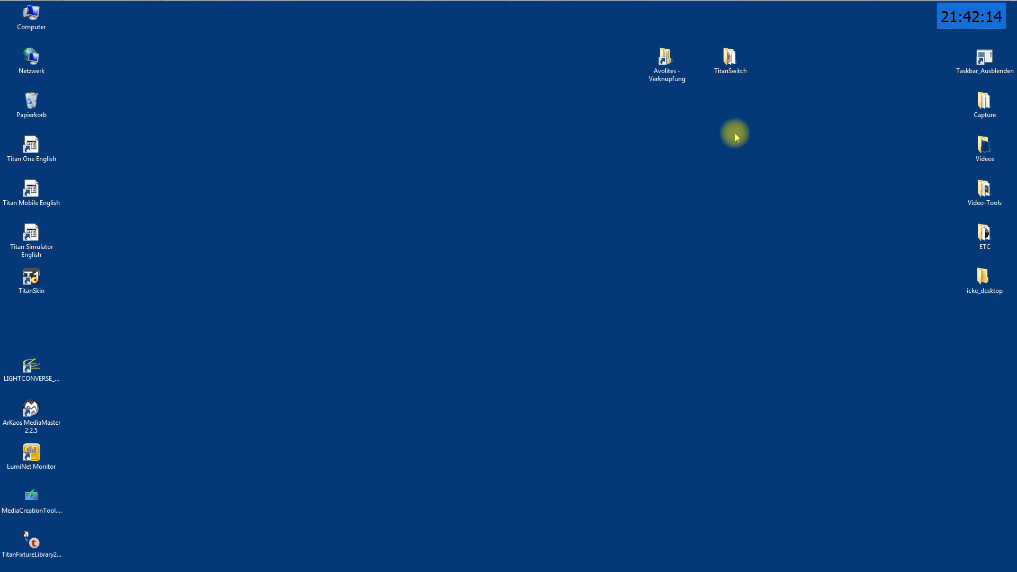
pyautogui.moveTo(826, 203)
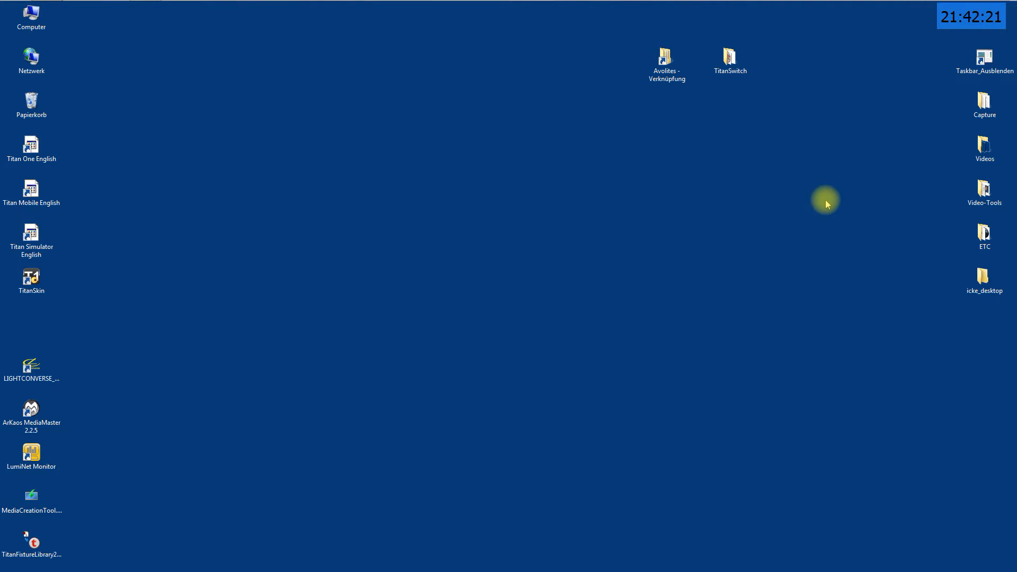
pyautogui.moveTo(872, 144)
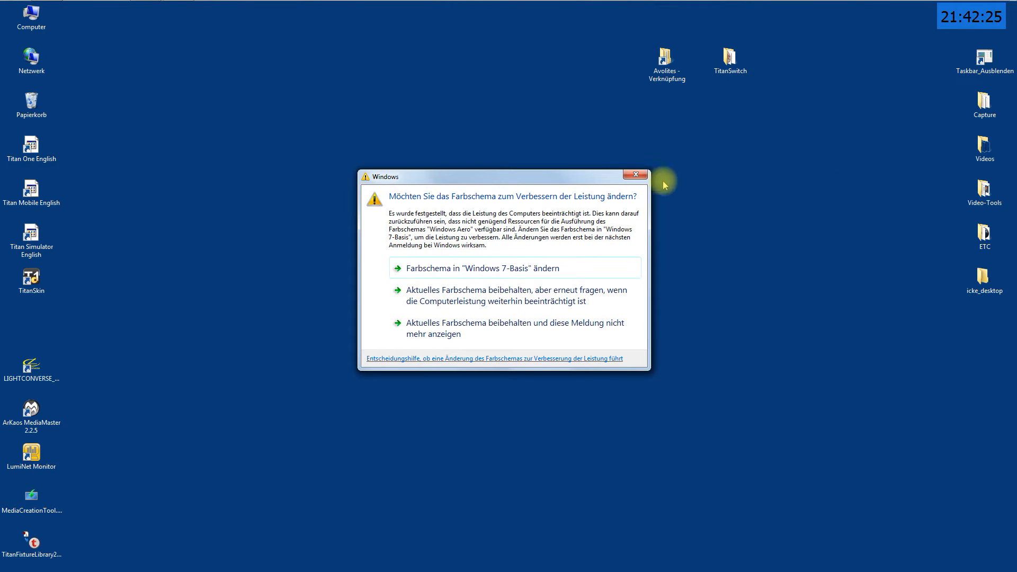
pyautogui.click(635, 174)
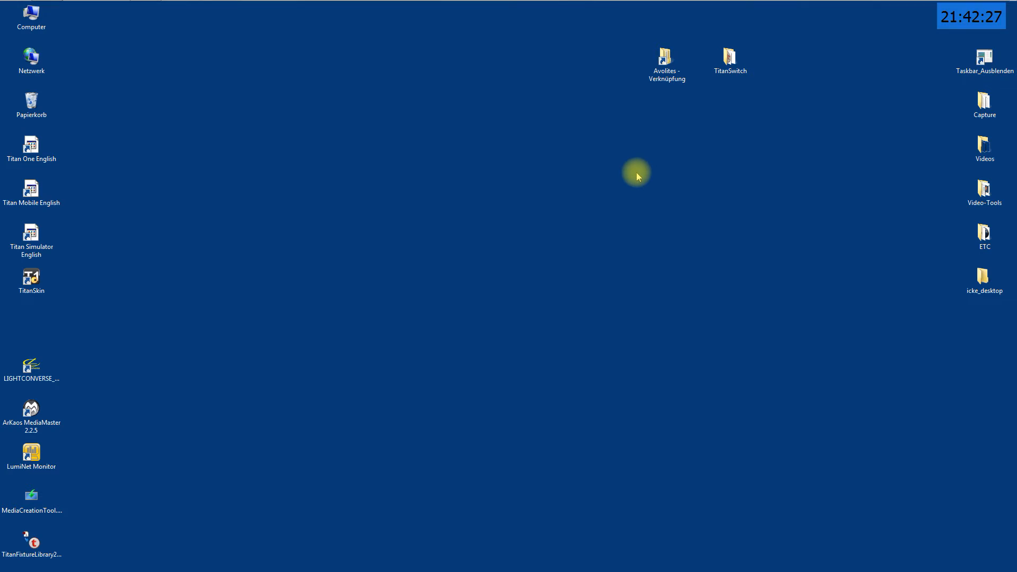
pyautogui.moveTo(348, 104)
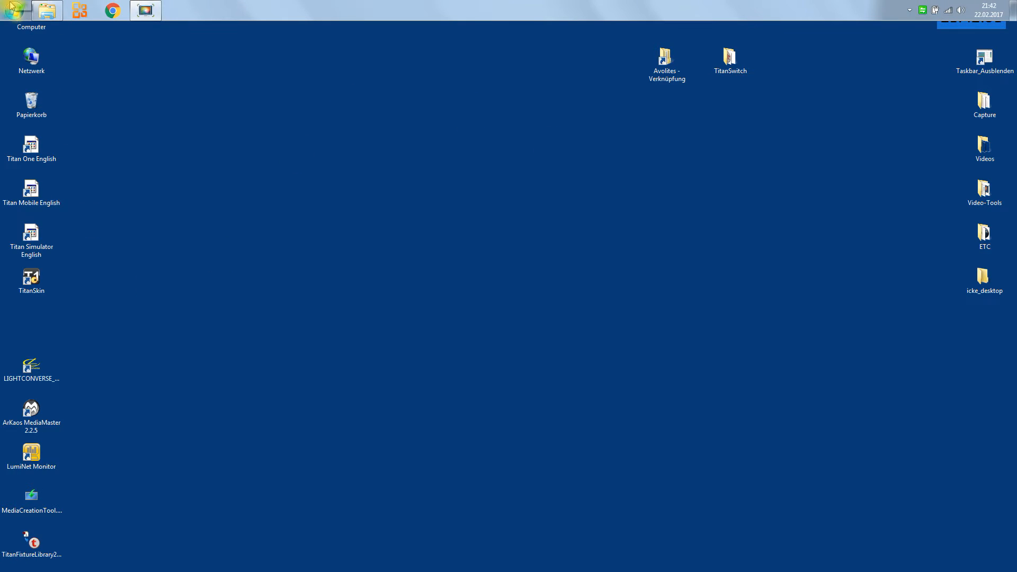
pyautogui.click(13, 11)
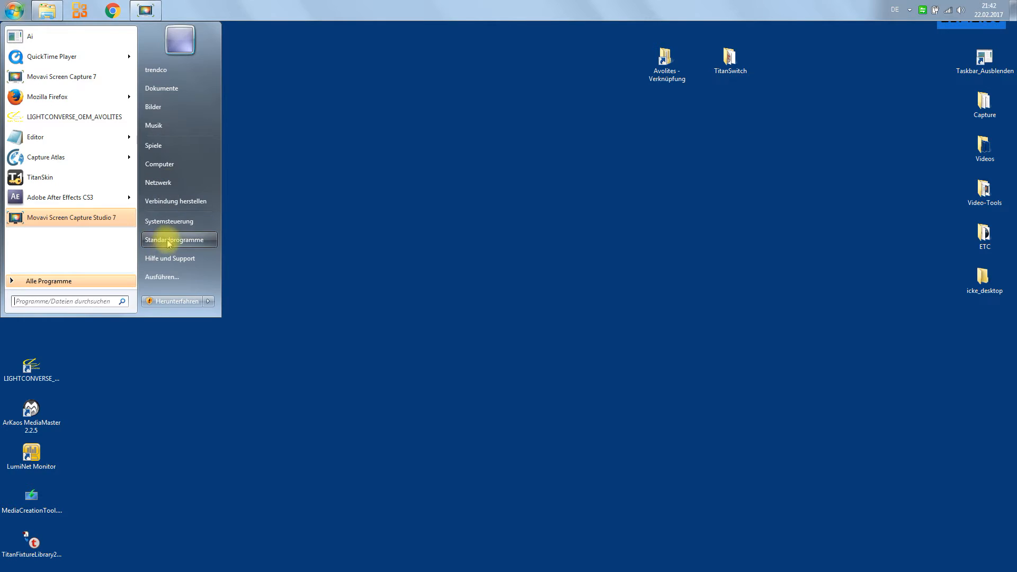
pyautogui.click(169, 222)
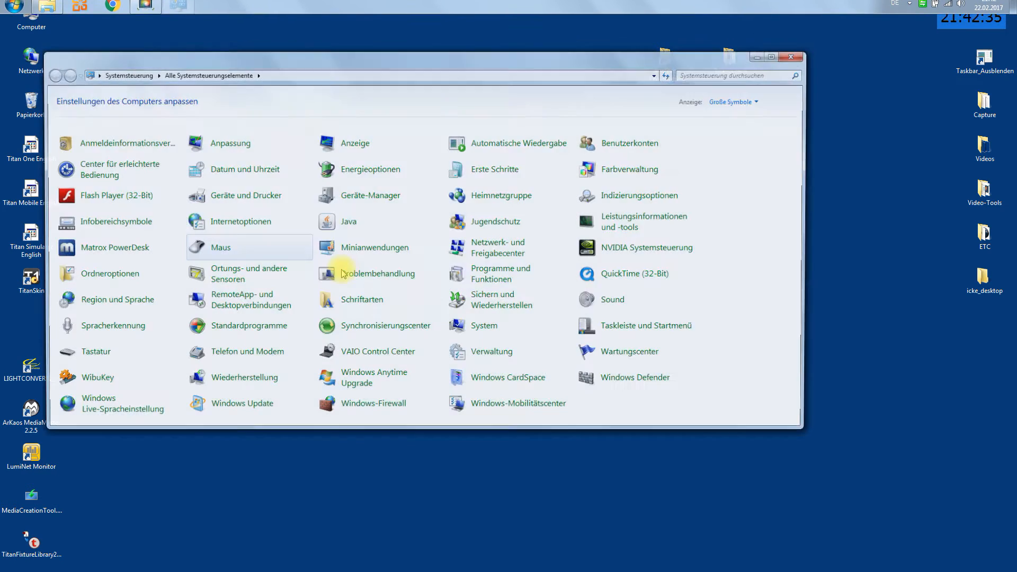
pyautogui.moveTo(501, 274)
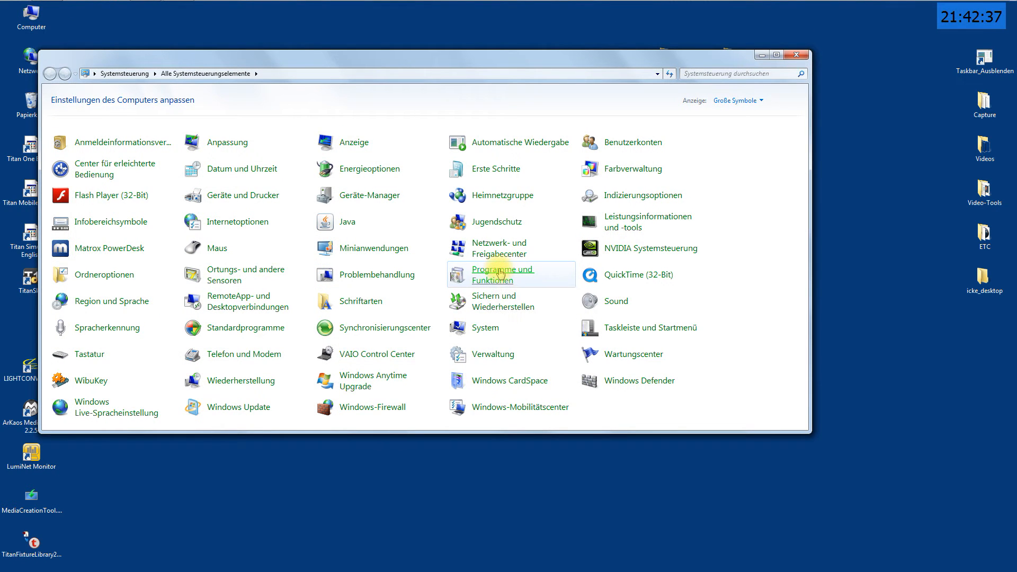
pyautogui.click(503, 274)
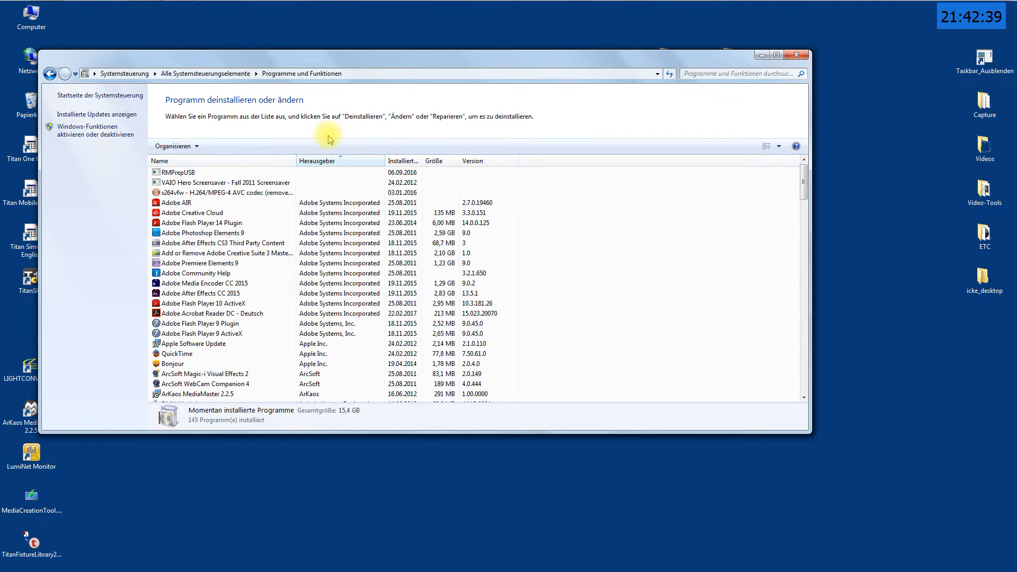
pyautogui.moveTo(854, 217)
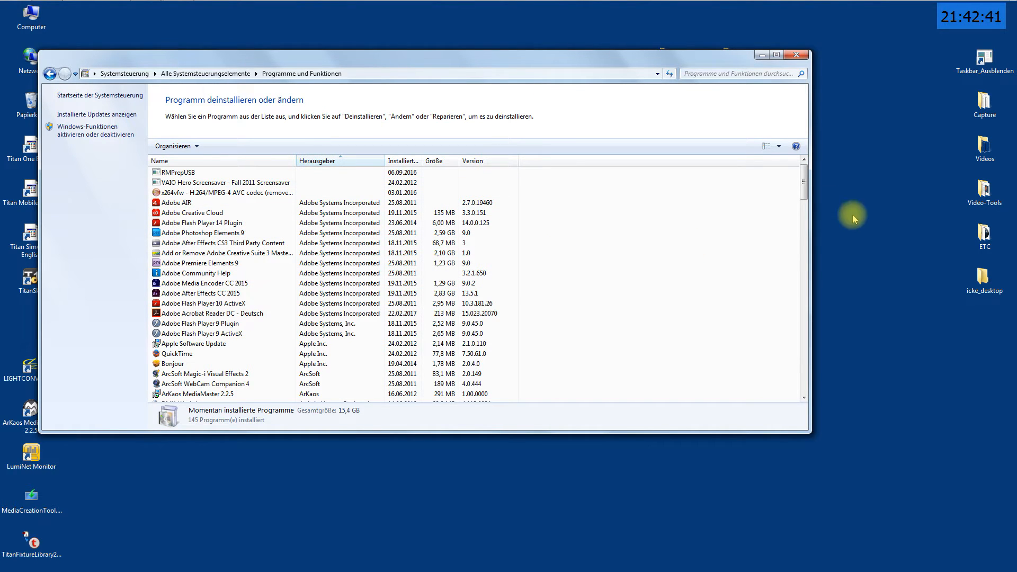
# Step: Review the installed Avolites entries, including Language Editor, then close the programs window
pyautogui.scroll(-3)
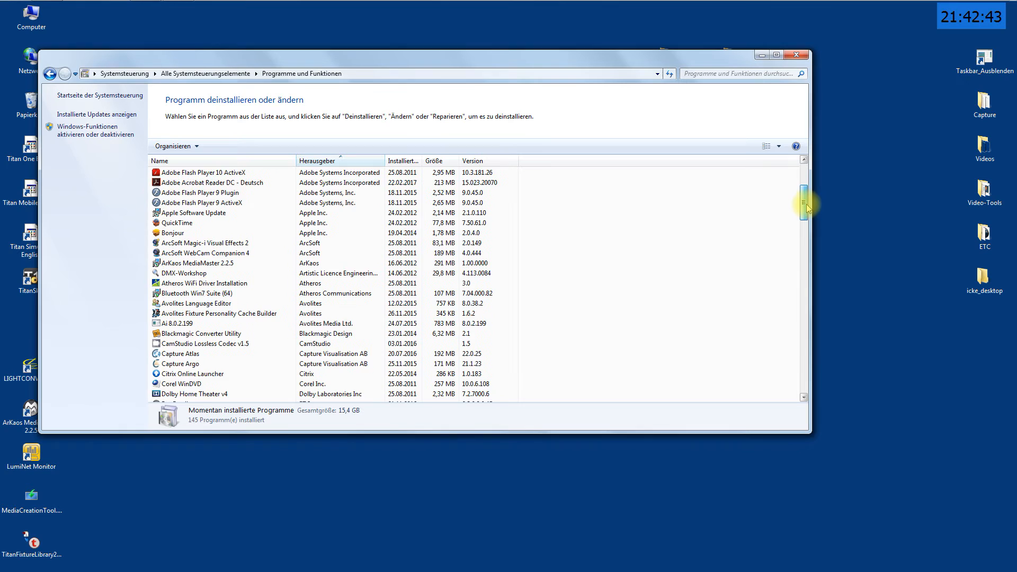
pyautogui.scroll(-3)
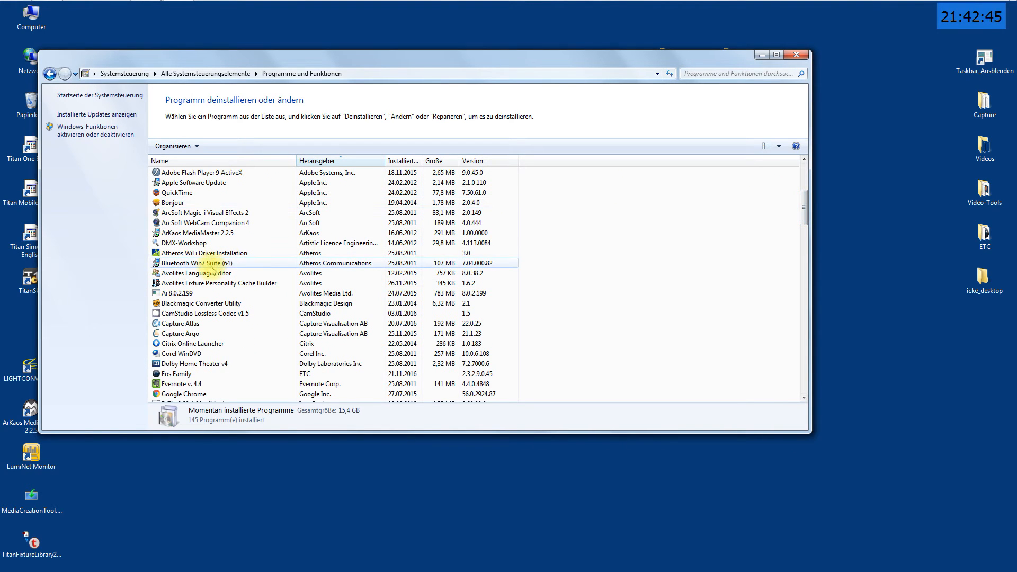
pyautogui.click(195, 273)
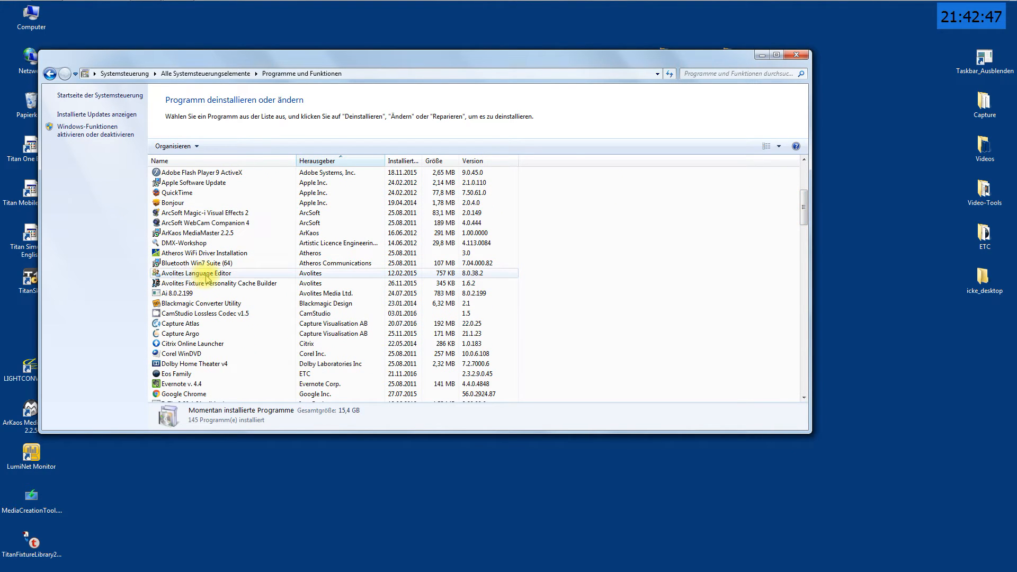
pyautogui.click(219, 283)
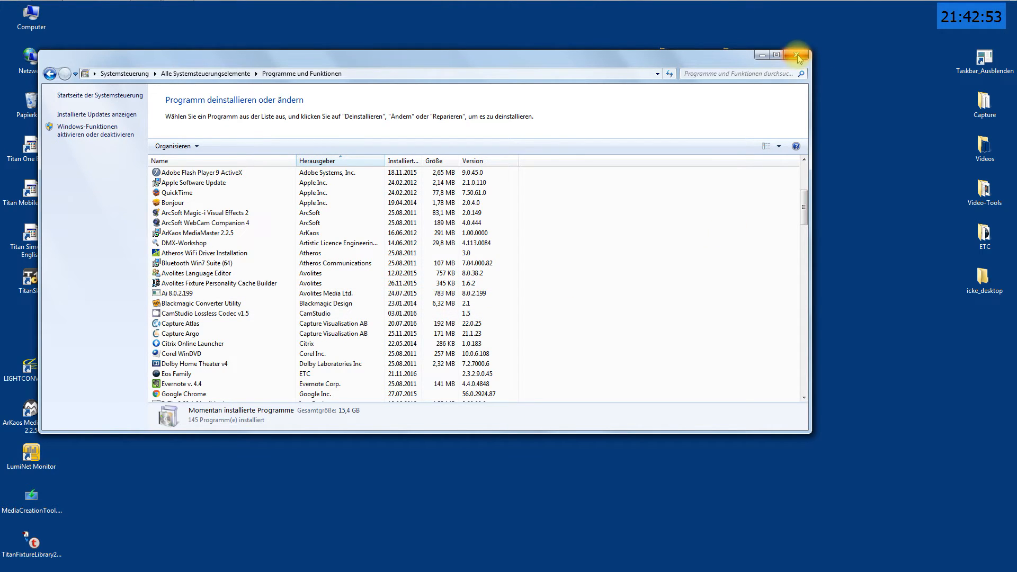
pyautogui.click(799, 54)
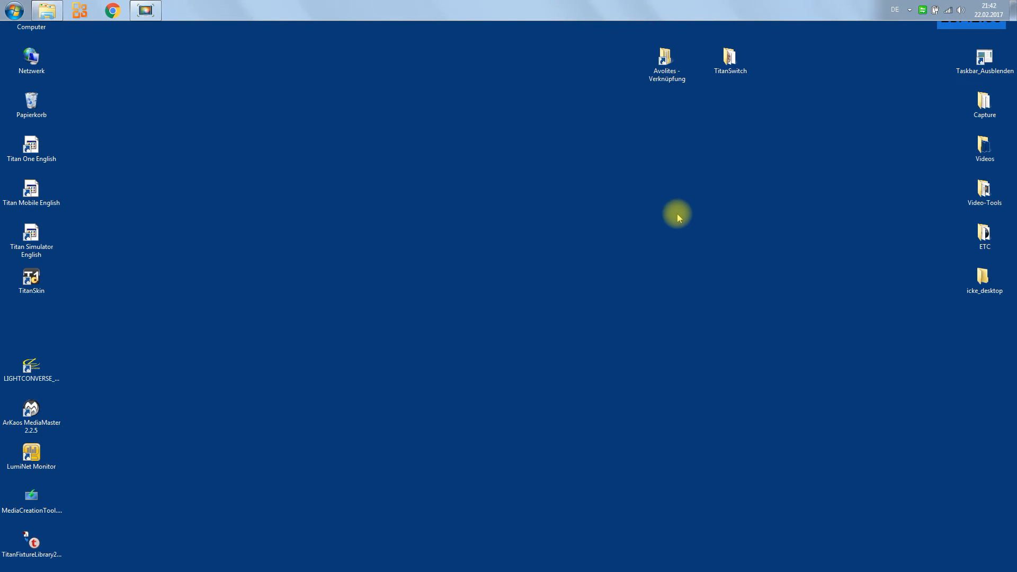
pyautogui.moveTo(680, 158)
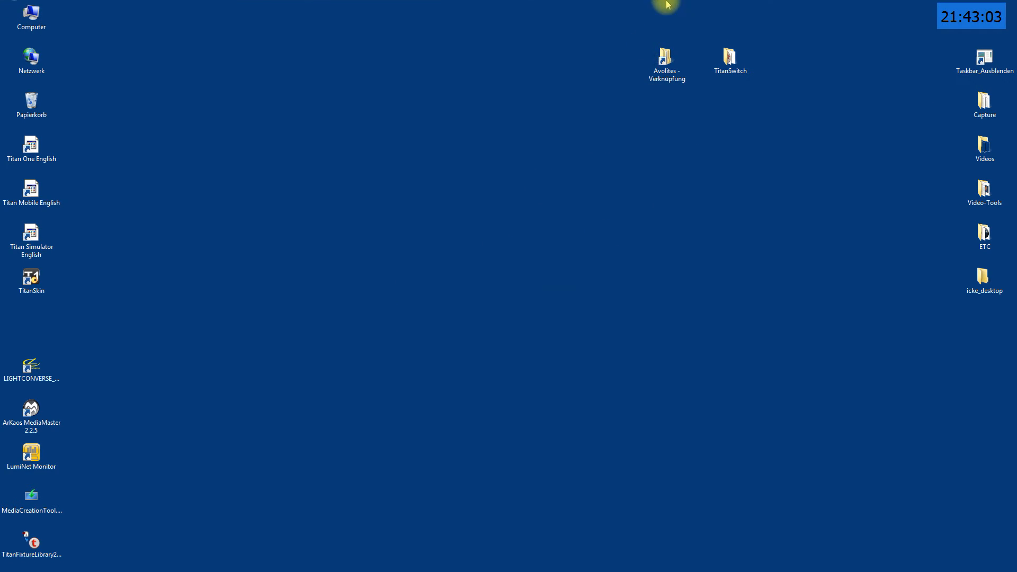
# Step: Open the Avolites folder from the desktop and browse into its Titan folder
pyautogui.click(666, 59)
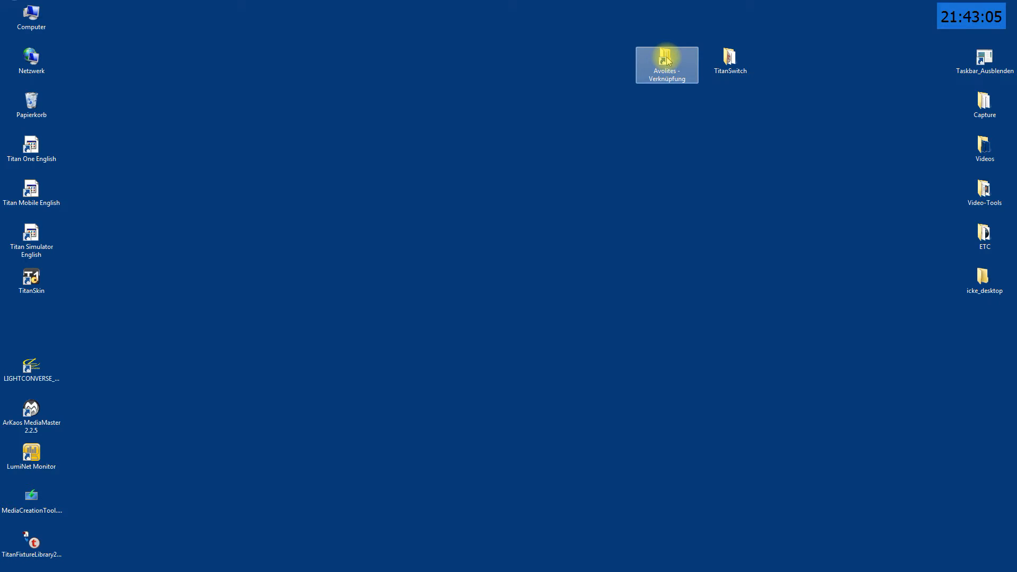
pyautogui.doubleClick(666, 64)
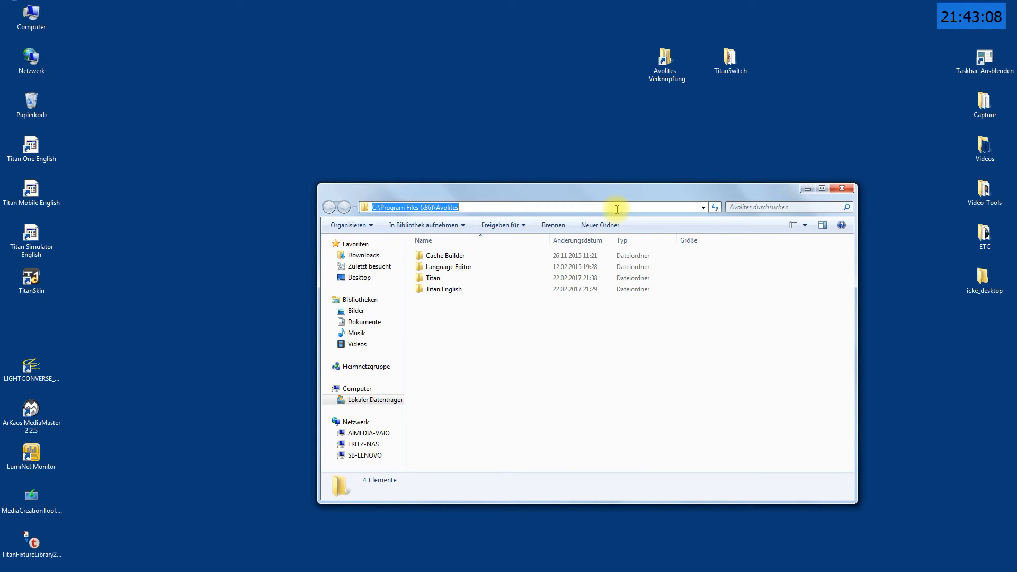
pyautogui.moveTo(598, 242)
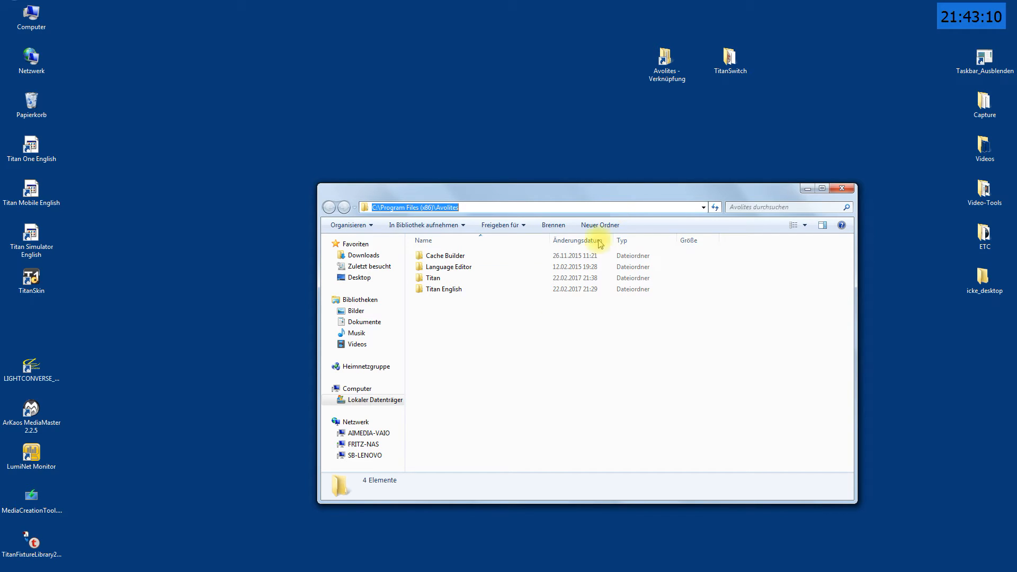
pyautogui.click(446, 255)
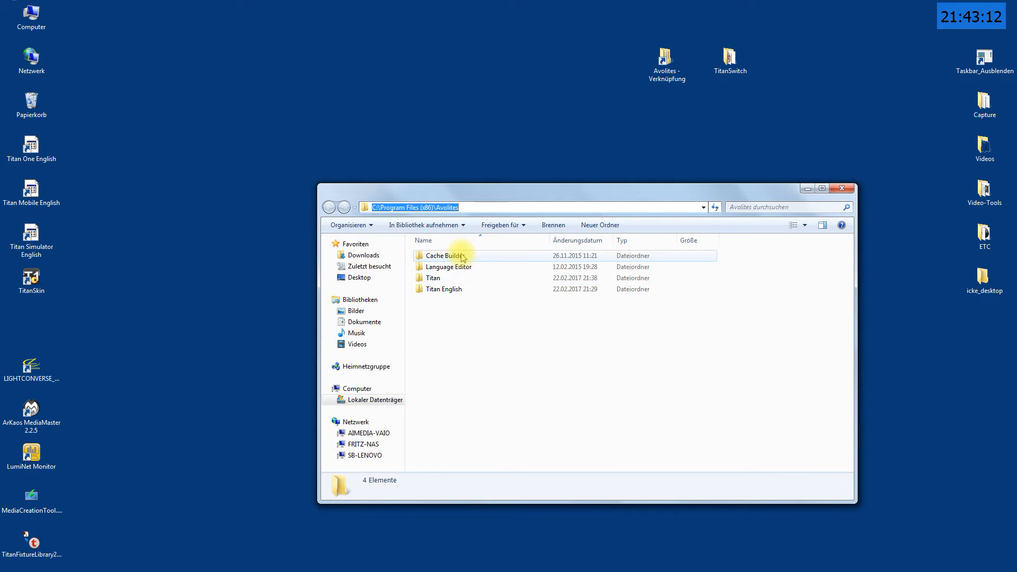
pyautogui.click(443, 289)
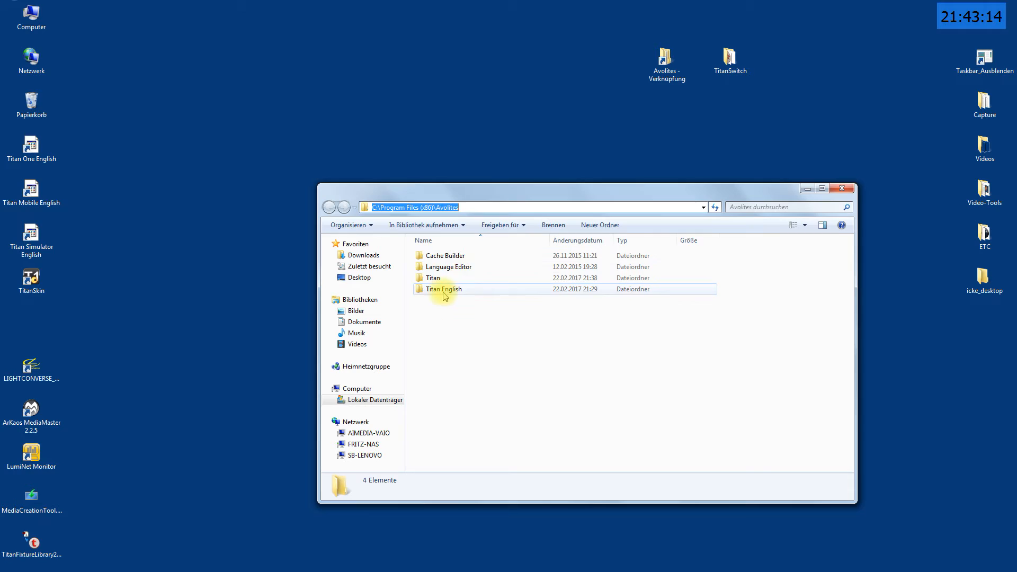
pyautogui.click(433, 277)
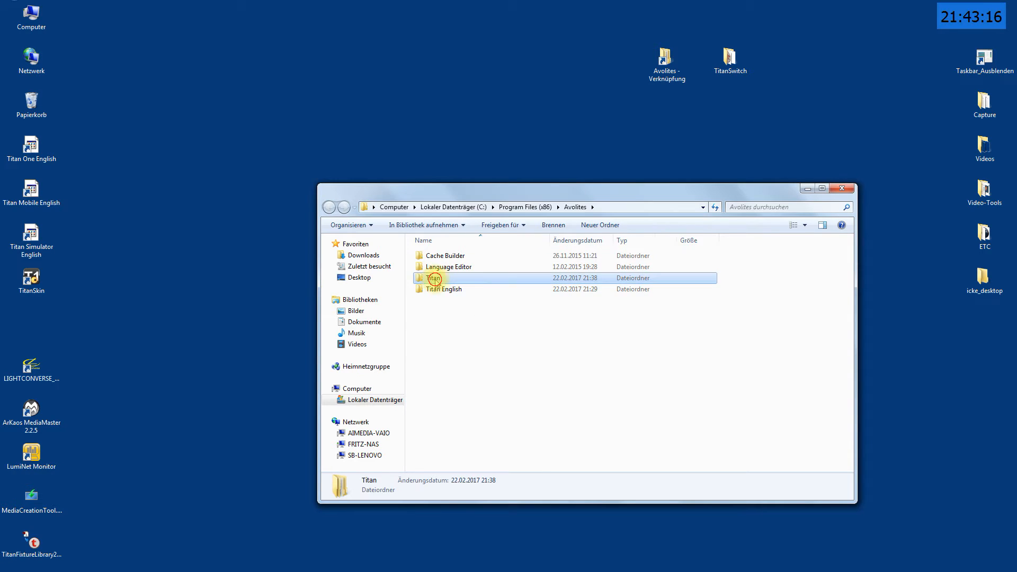
pyautogui.doubleClick(434, 277)
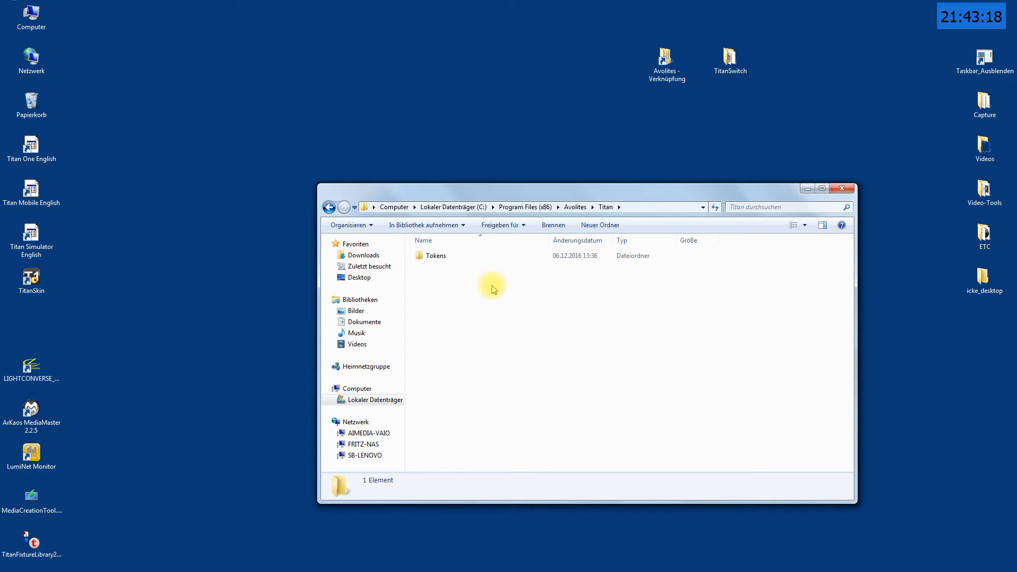
pyautogui.moveTo(575, 206)
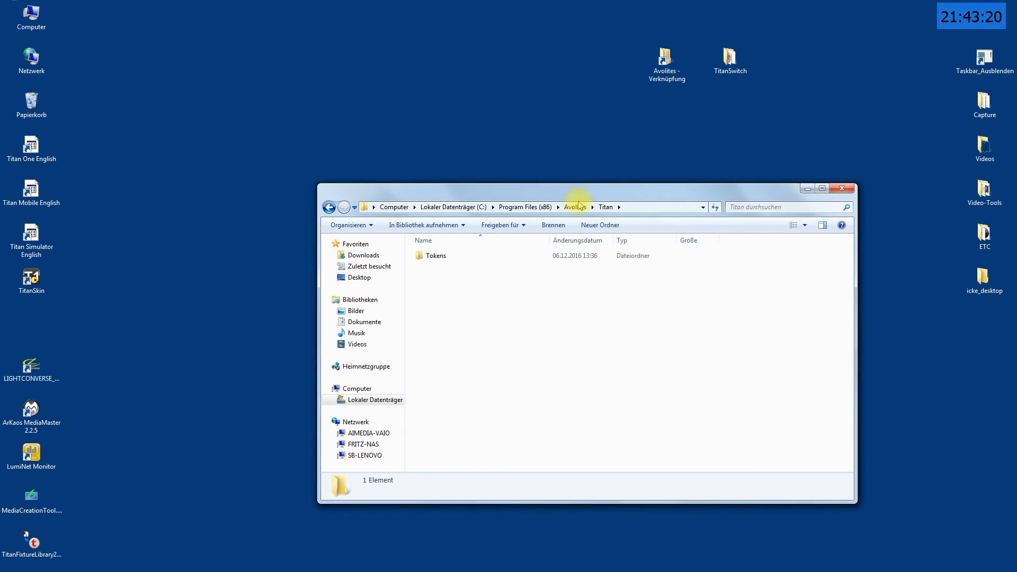
# Step: Step back to the Avolites folder, select Titan English, and close the window
pyautogui.click(574, 206)
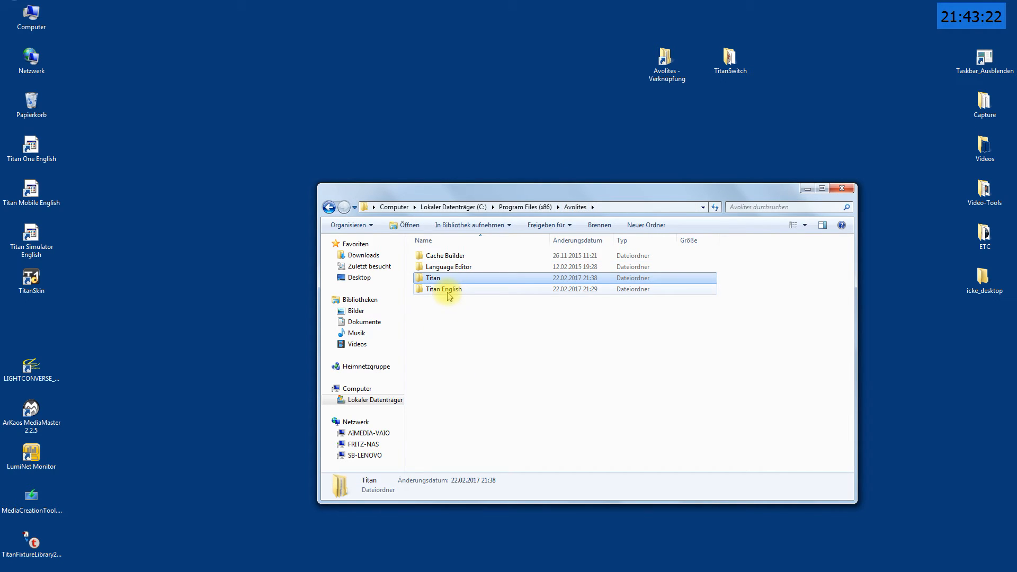
pyautogui.doubleClick(444, 289)
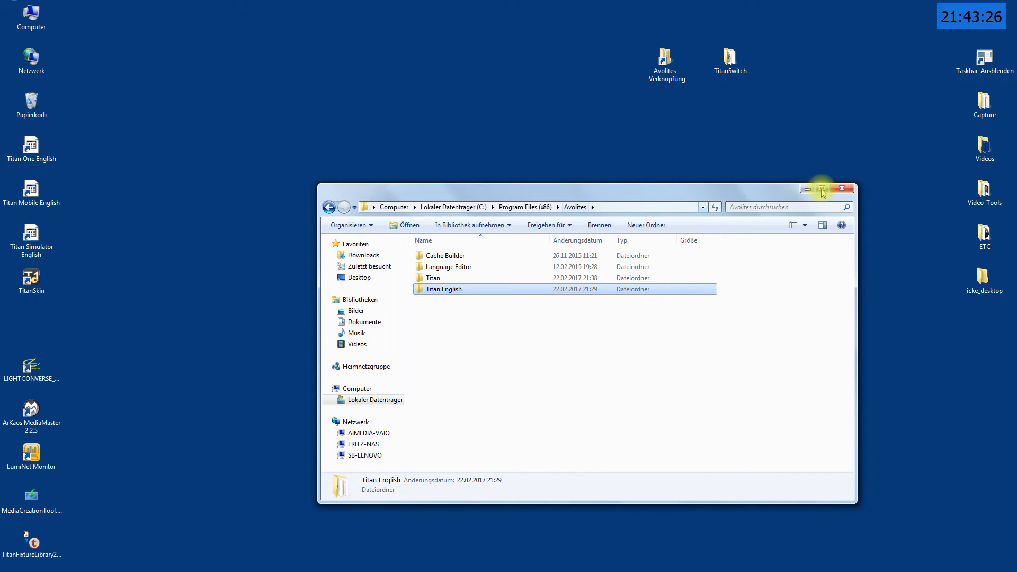
pyautogui.click(844, 188)
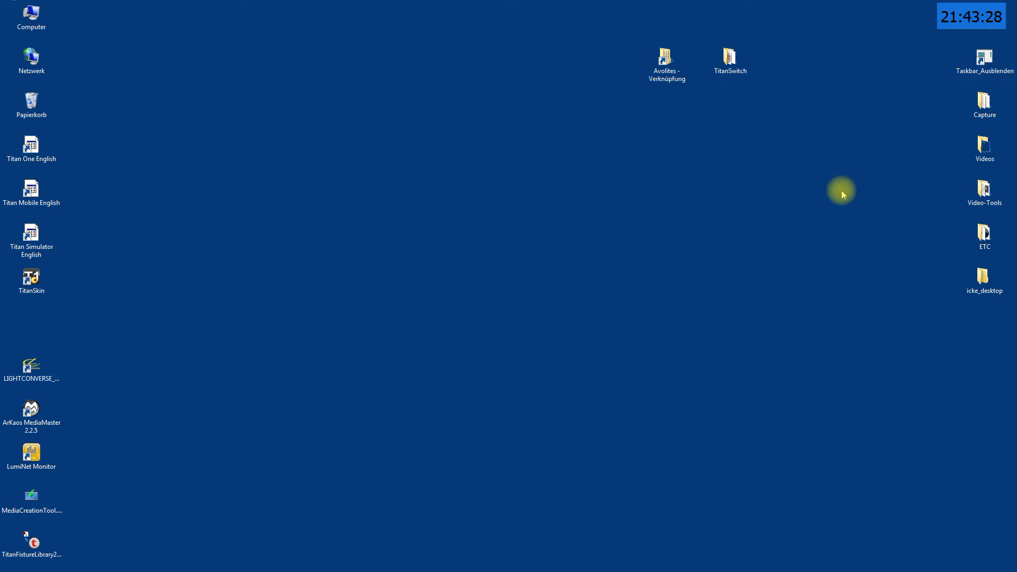
pyautogui.moveTo(748, 83)
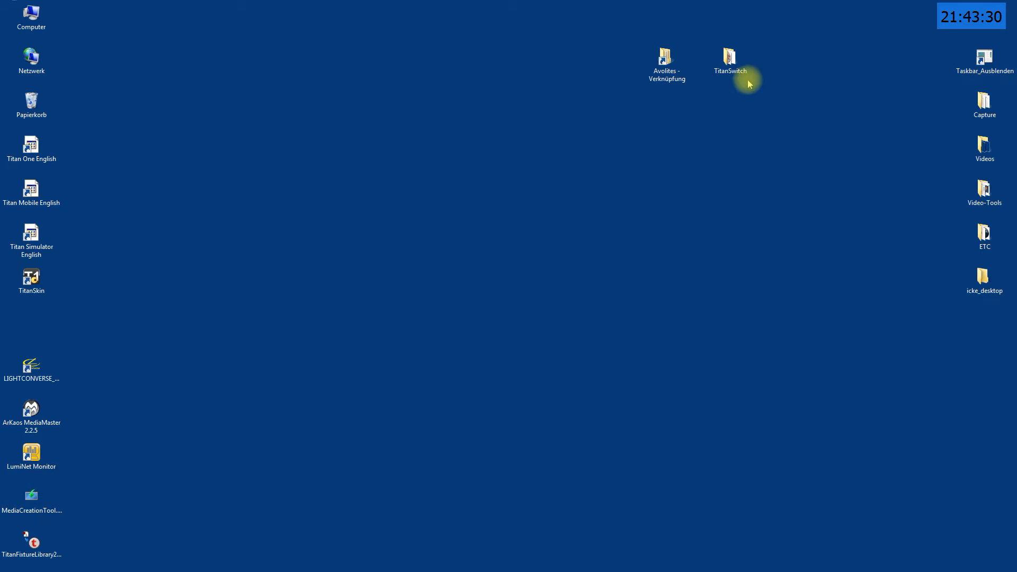
# Step: Open the TitanSwitch desktop folder listing the Titan PC Suite setup files and installer
pyautogui.click(730, 58)
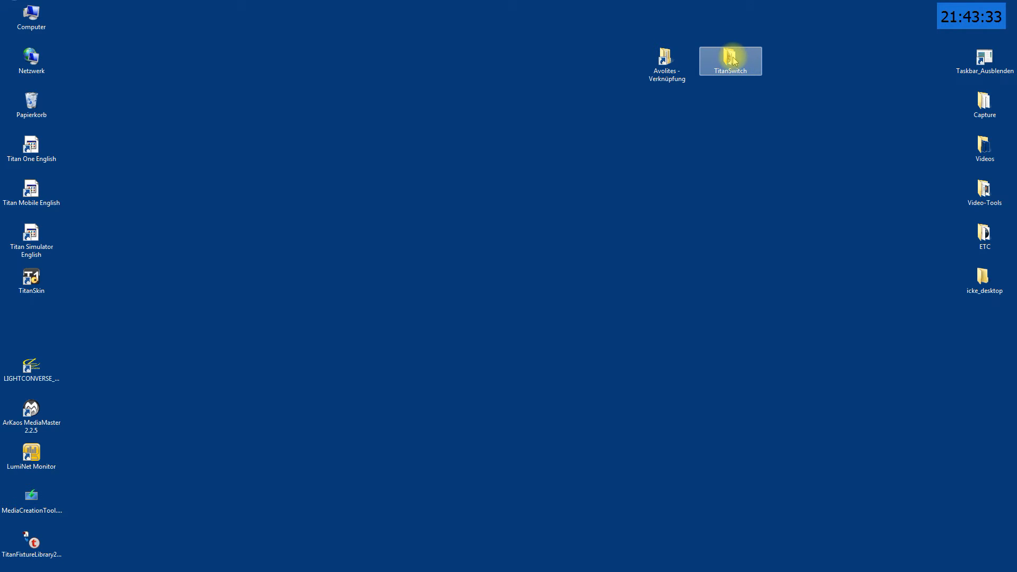
pyautogui.doubleClick(730, 57)
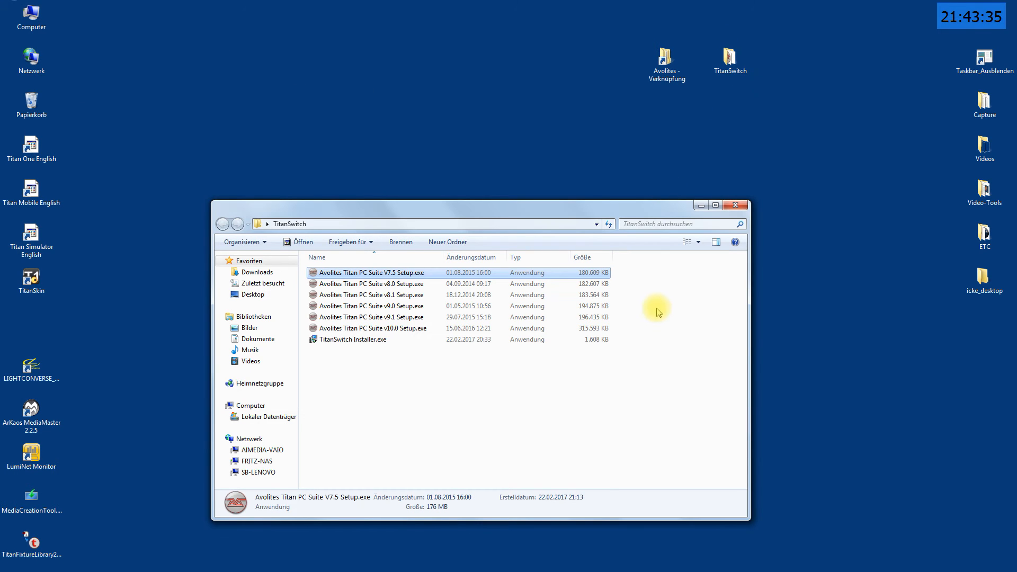
pyautogui.moveTo(378, 291)
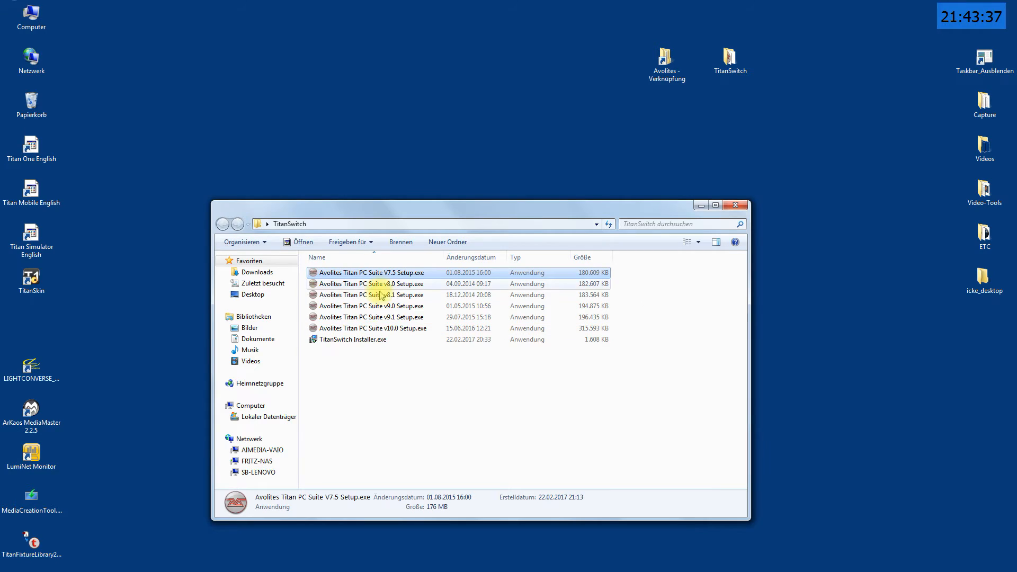
pyautogui.moveTo(390, 351)
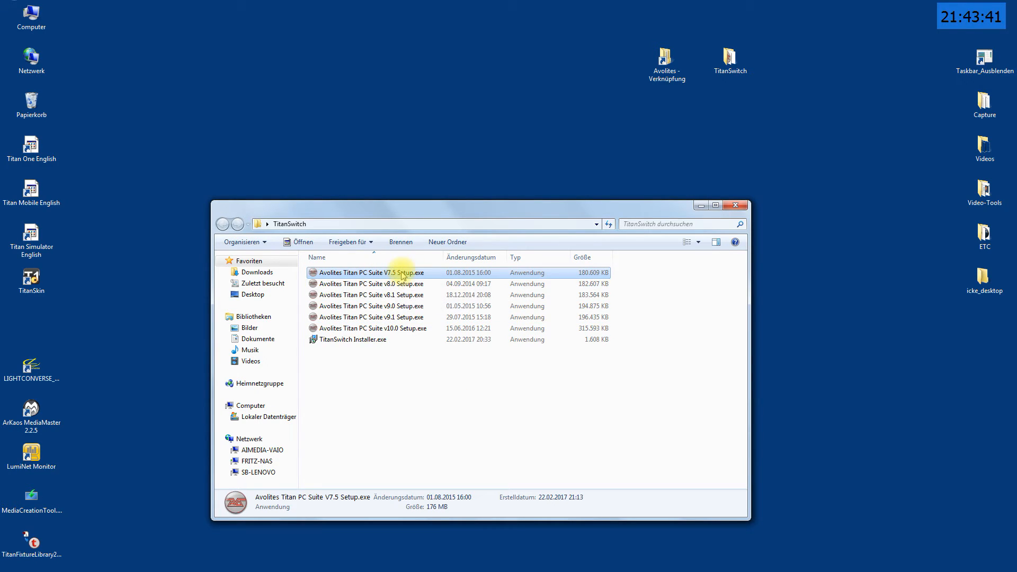
pyautogui.moveTo(412, 328)
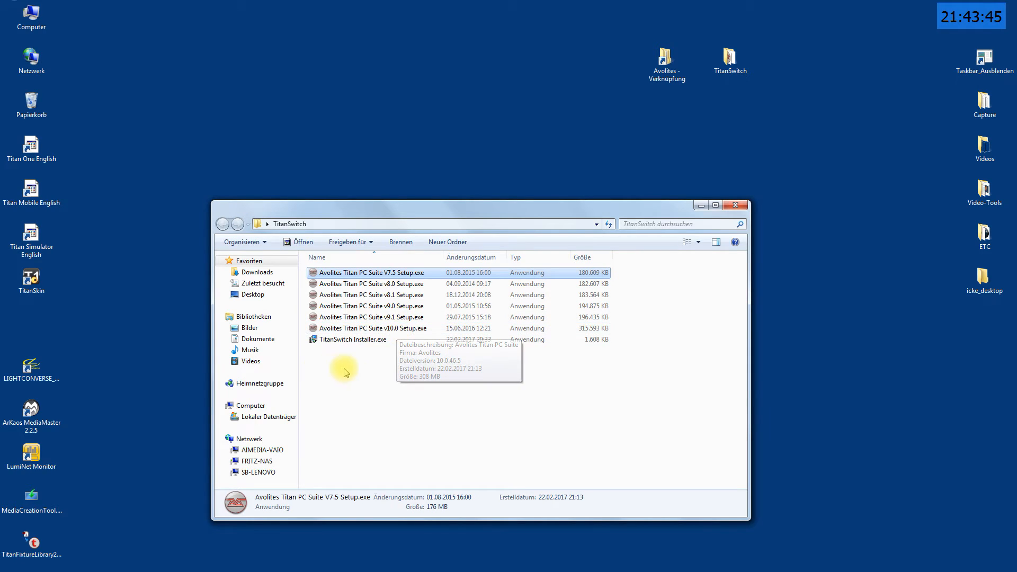
pyautogui.moveTo(363, 355)
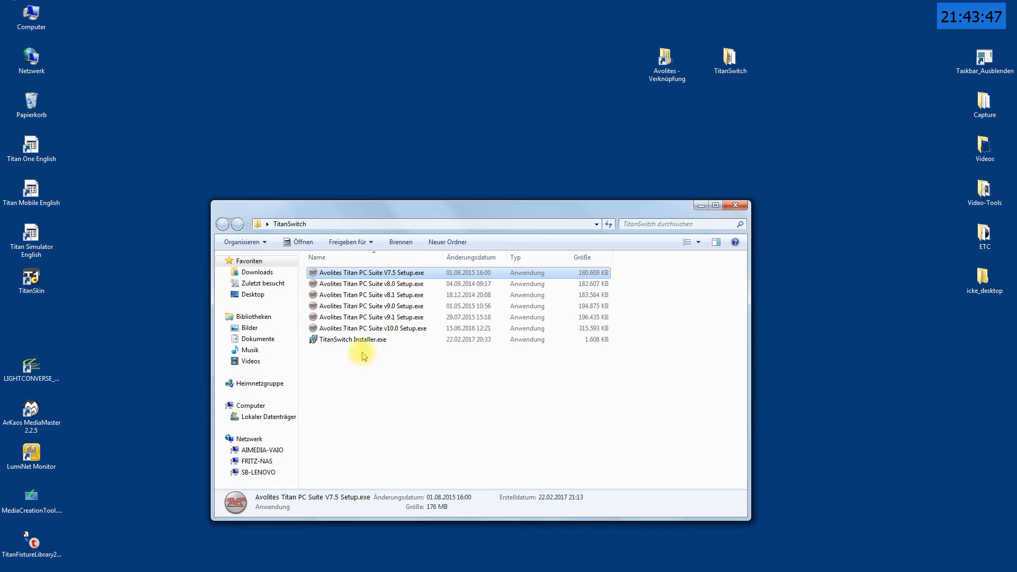
pyautogui.moveTo(344, 343)
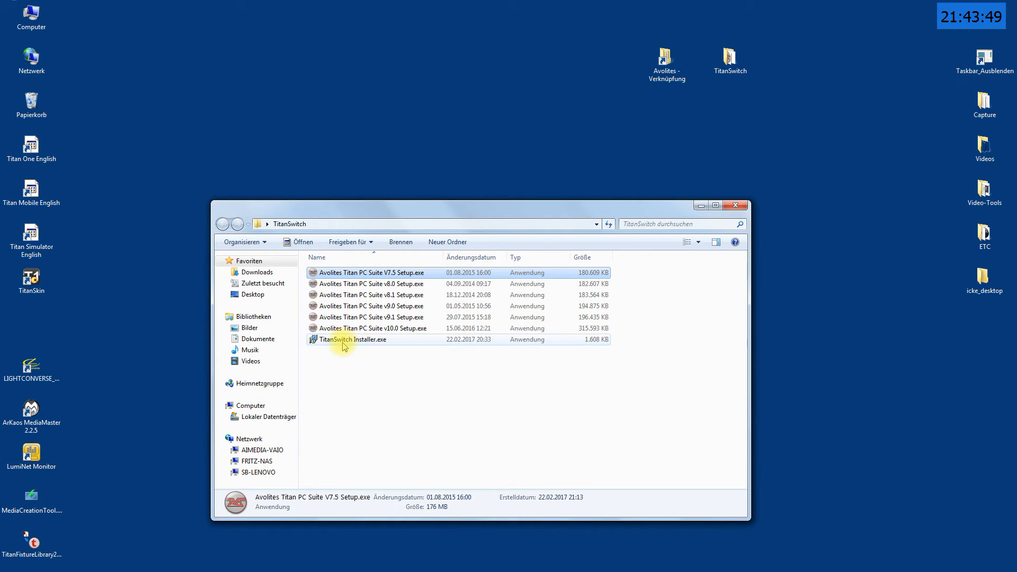
pyautogui.moveTo(395, 411)
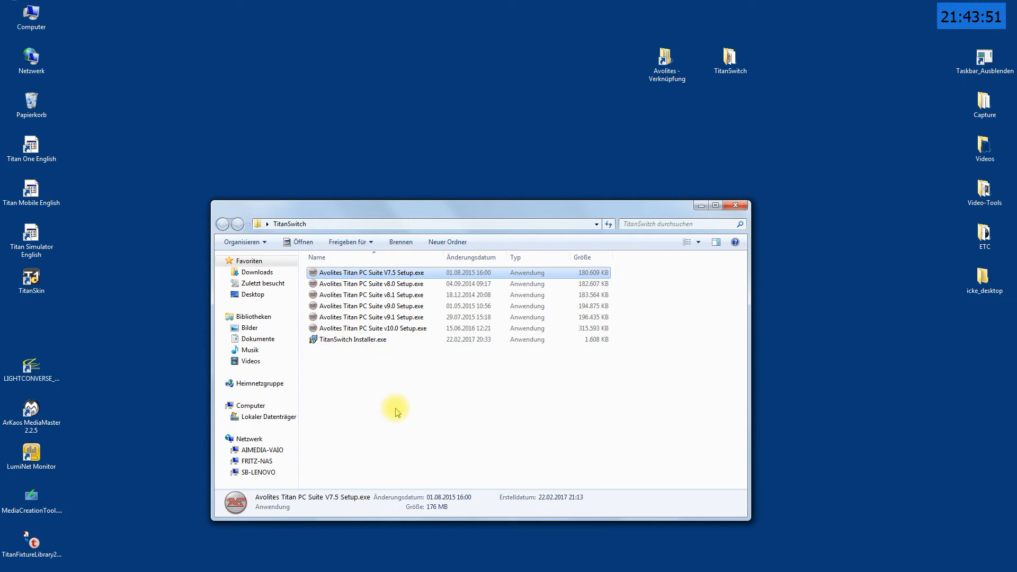
pyautogui.moveTo(346, 355)
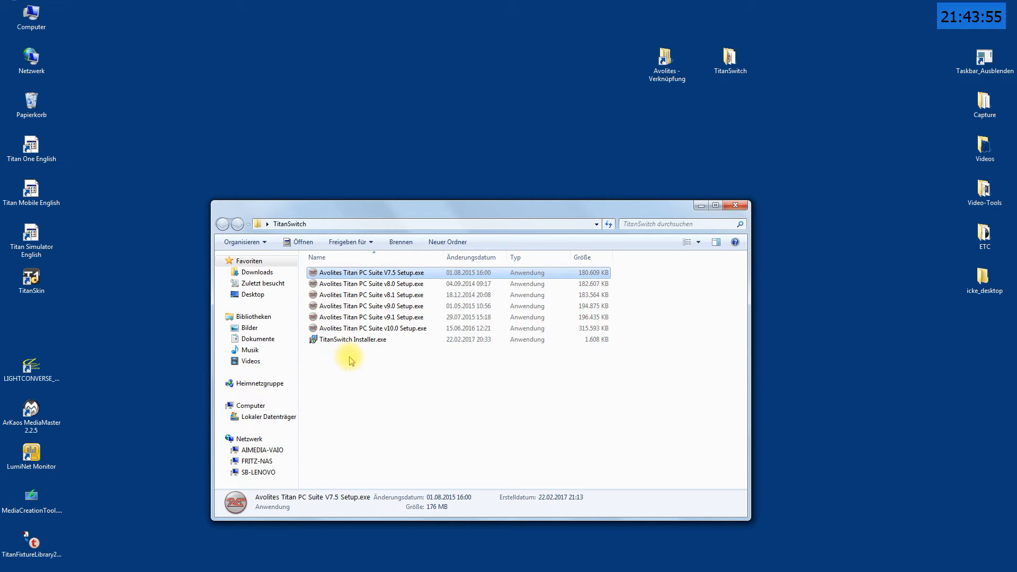
# Step: Run TitanSwitch Installer.exe through Next, Install and Finish, then close the readme in Notepad
pyautogui.click(352, 339)
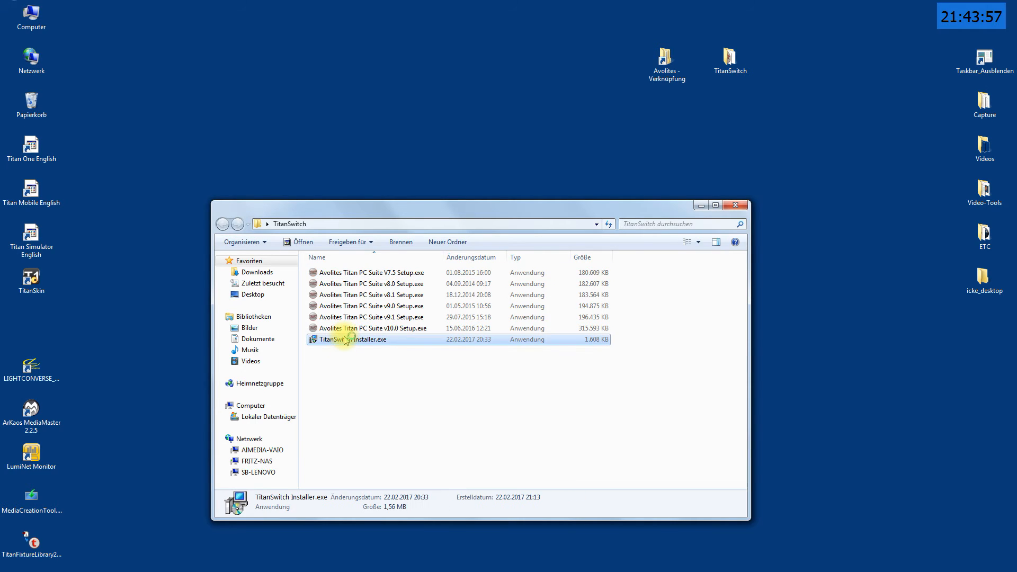
pyautogui.doubleClick(352, 339)
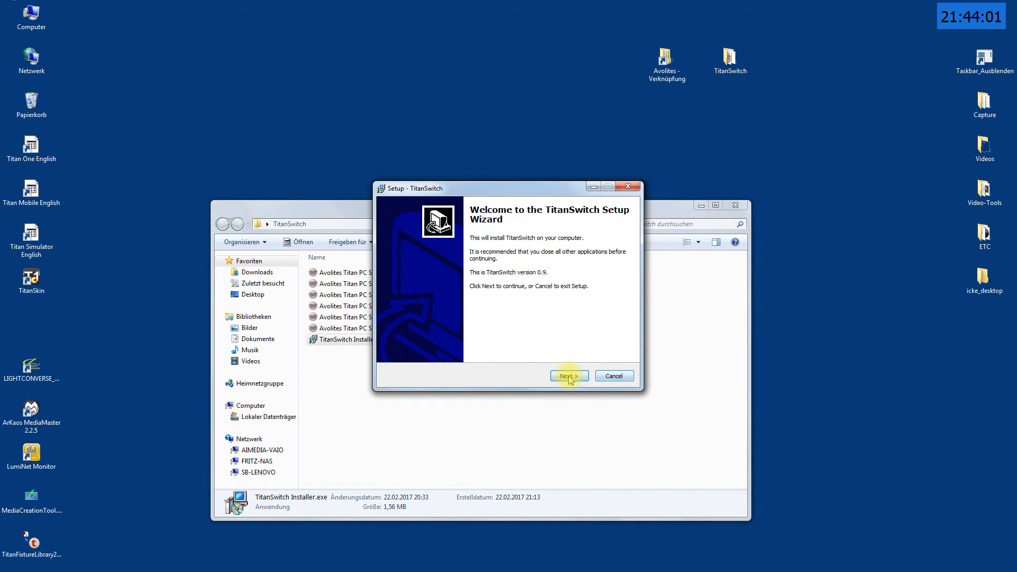
pyautogui.click(568, 376)
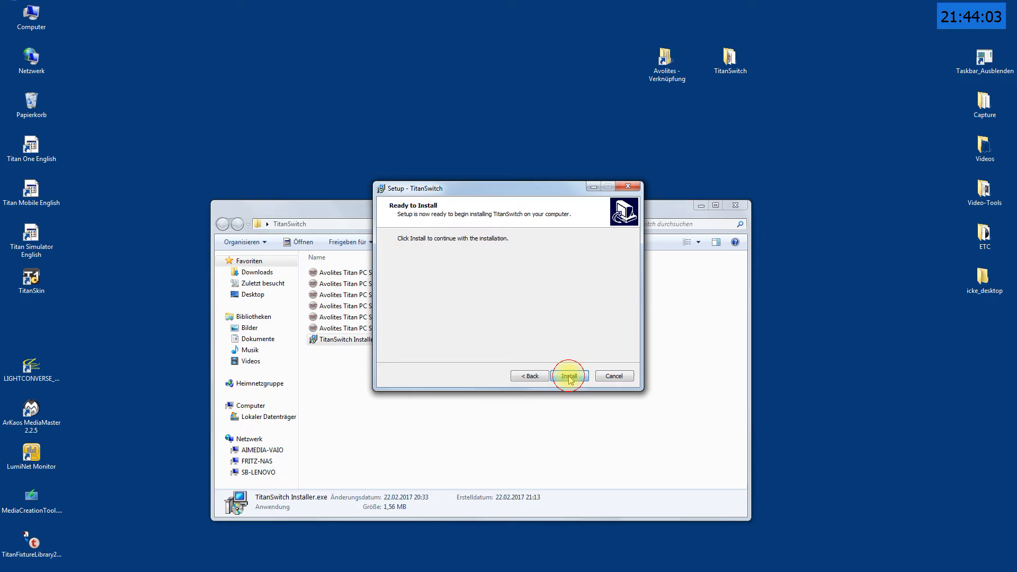
pyautogui.click(568, 376)
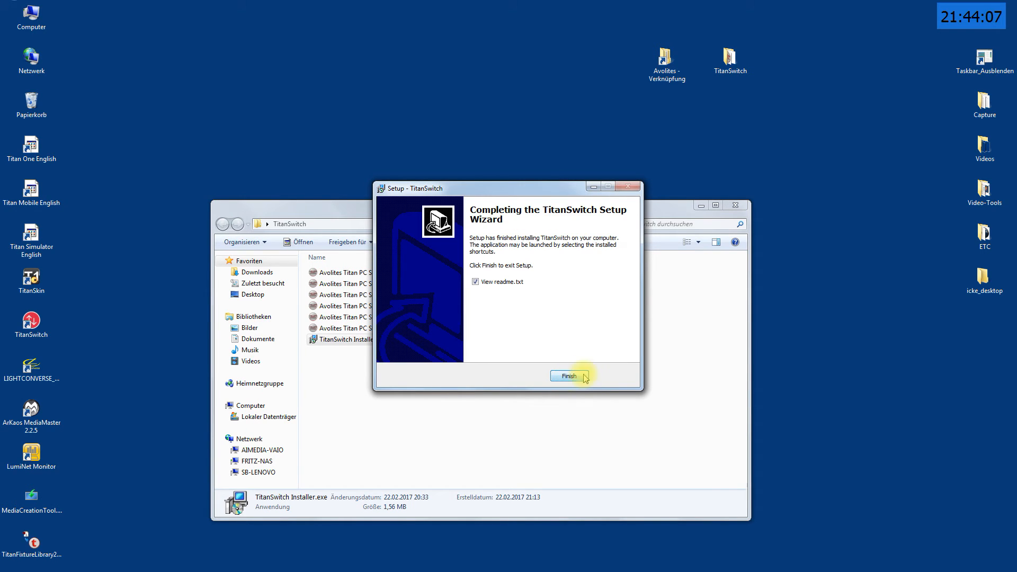
pyautogui.click(567, 376)
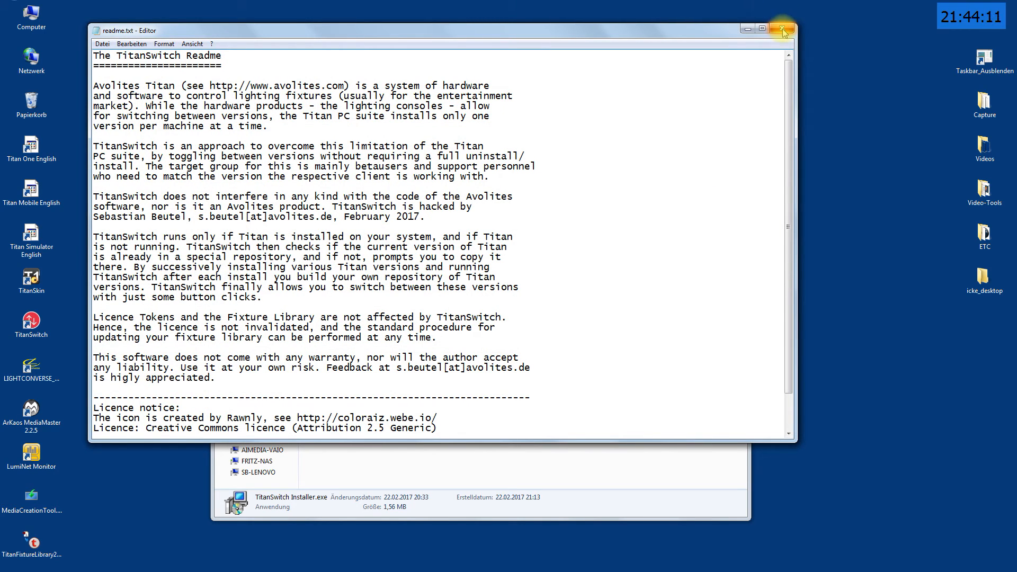
pyautogui.click(784, 30)
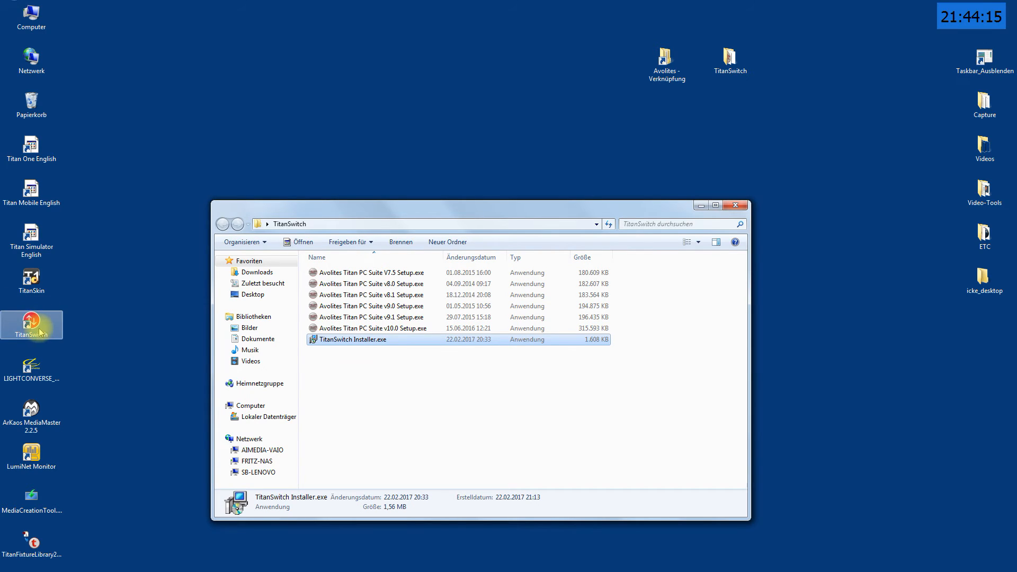
pyautogui.moveTo(119, 335)
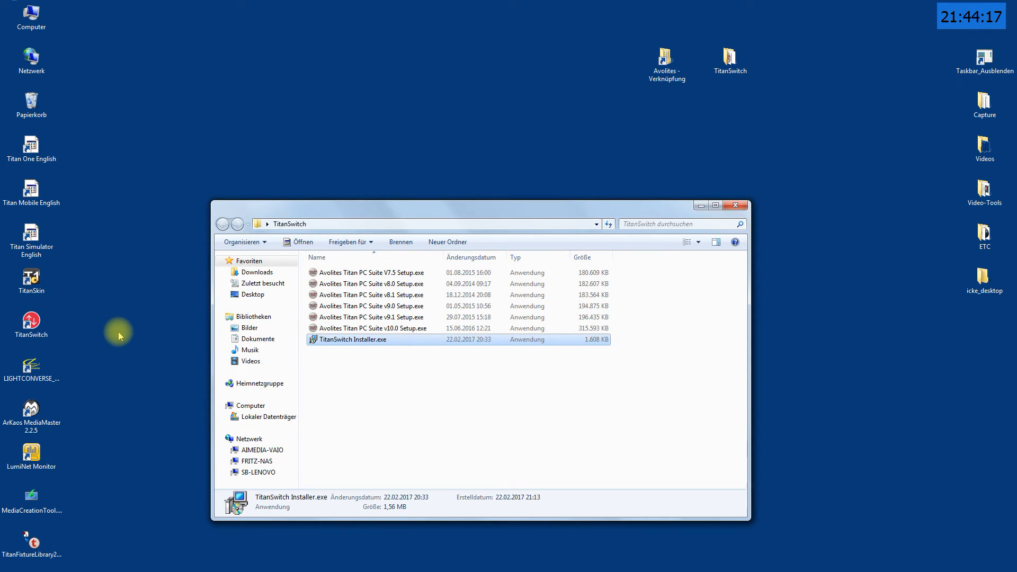
pyautogui.moveTo(104, 339)
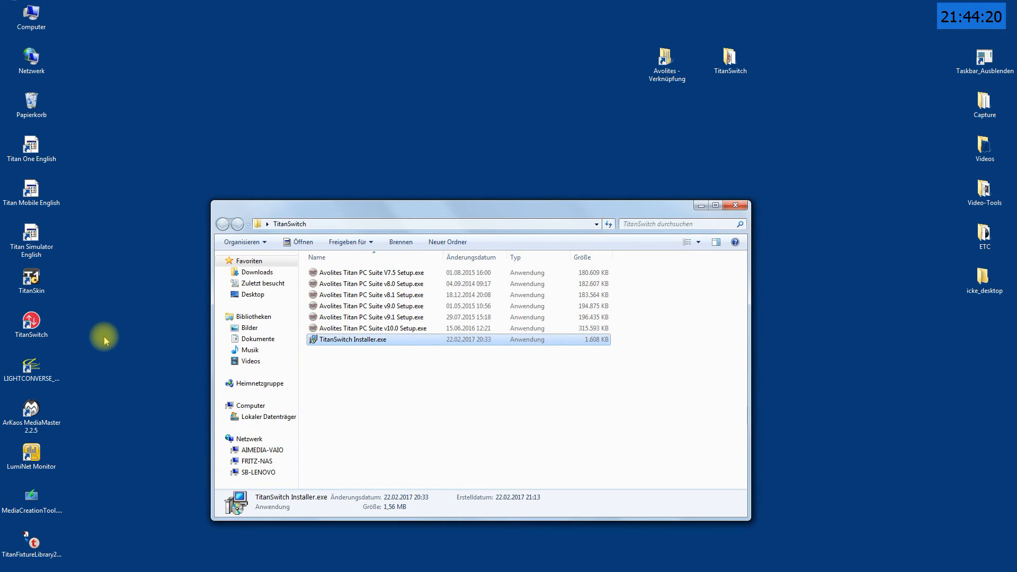
pyautogui.moveTo(117, 263)
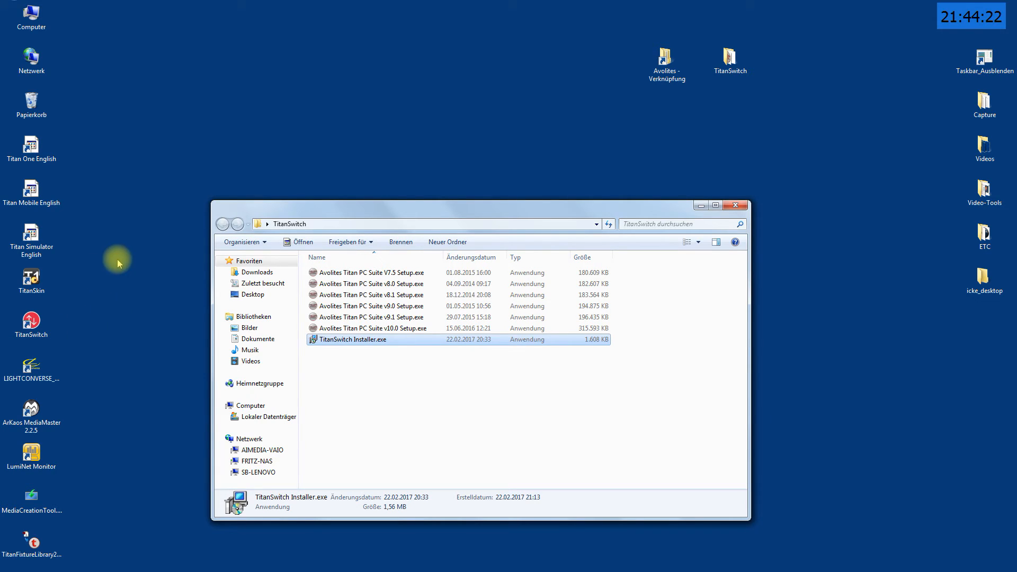
pyautogui.moveTo(20, 8)
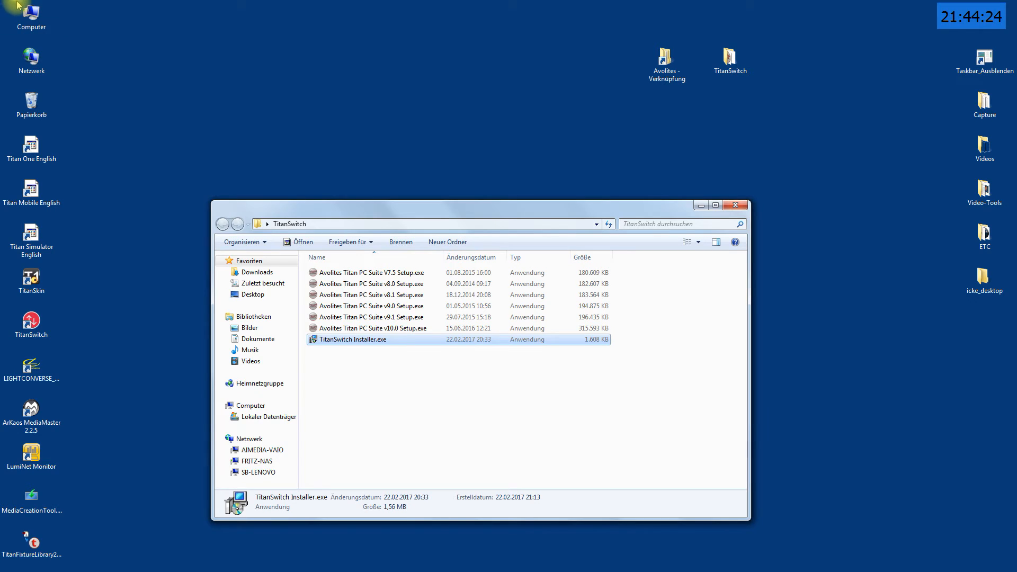
# Step: Launch TitanSwitch Manual from Start > All Programs > Avolites
pyautogui.click(12, 10)
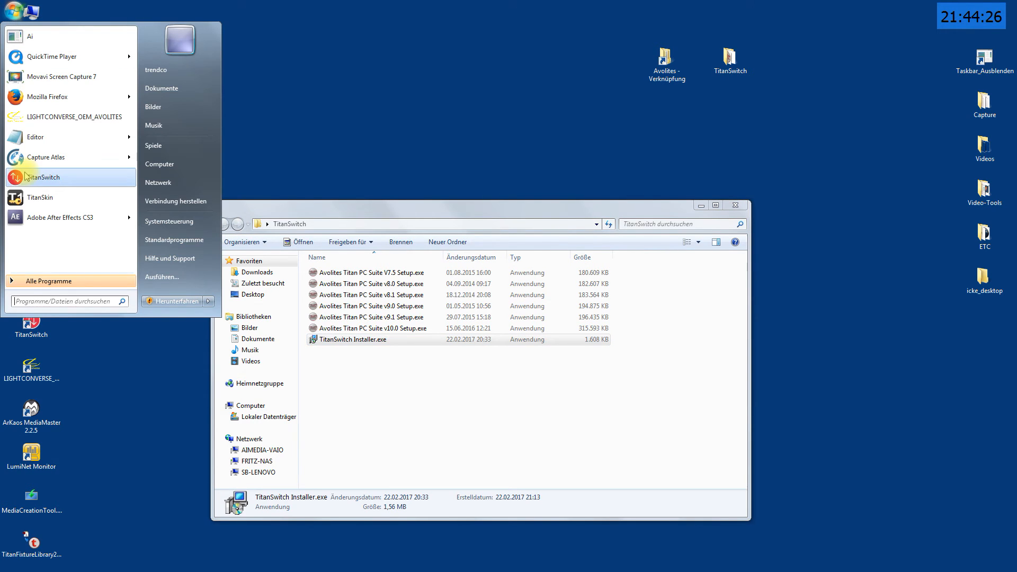
pyautogui.click(51, 280)
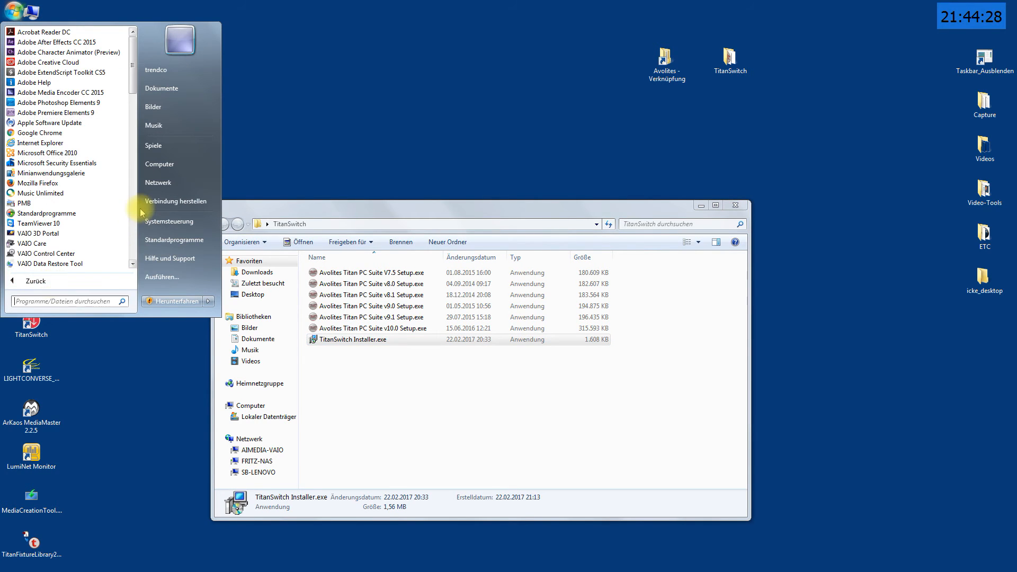
pyautogui.scroll(-3)
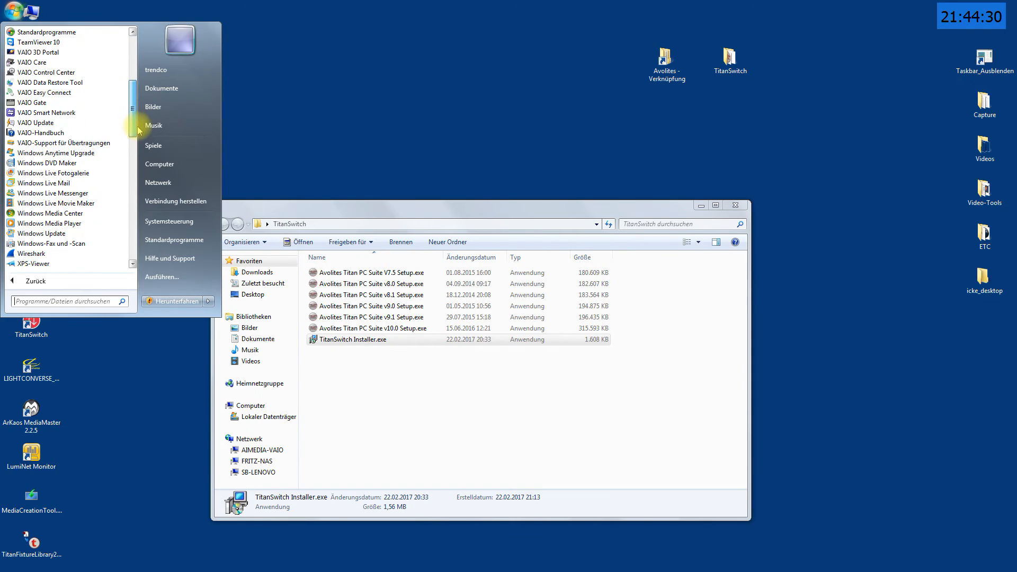
pyautogui.scroll(-3)
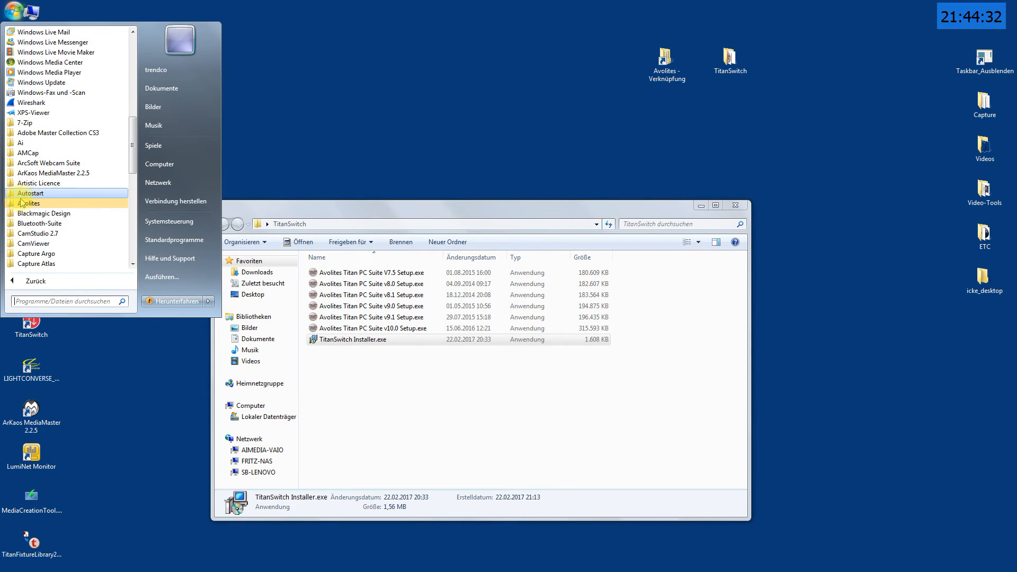
pyautogui.click(30, 203)
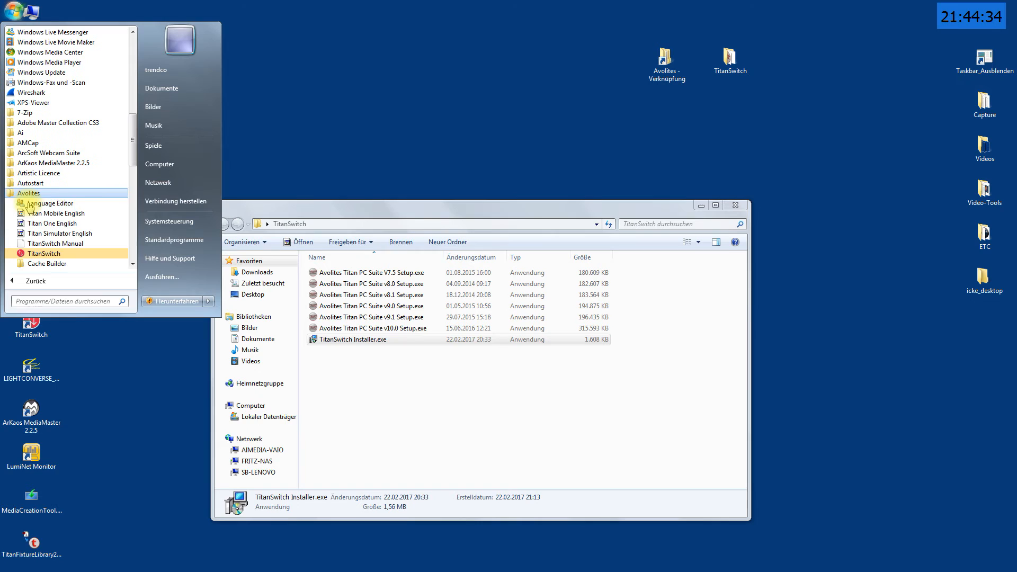
pyautogui.moveTo(55, 243)
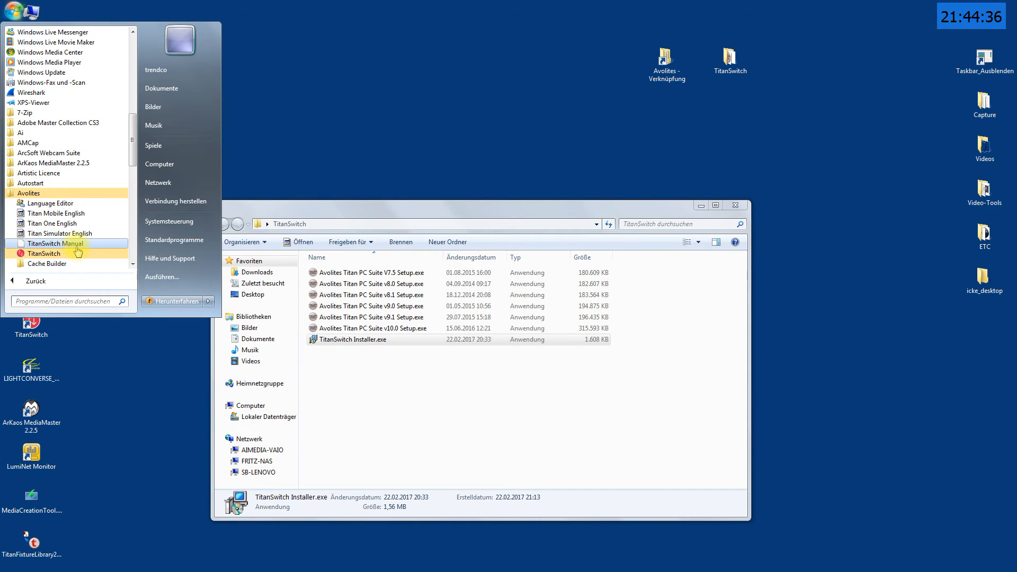
pyautogui.click(55, 243)
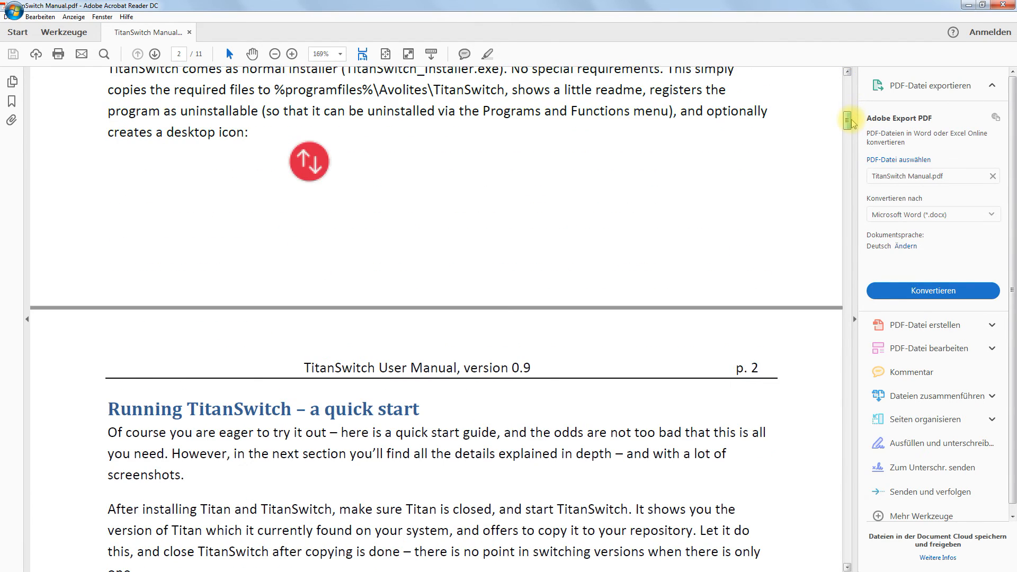
# Step: Page through the manual's quick start and first-run pages down to page 4
pyautogui.scroll(-3)
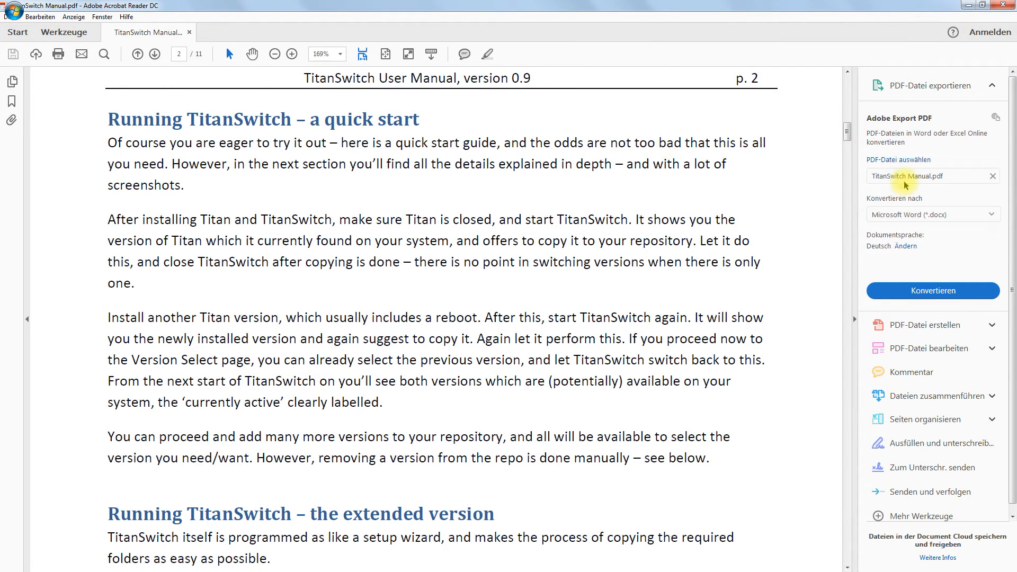
pyautogui.scroll(-3)
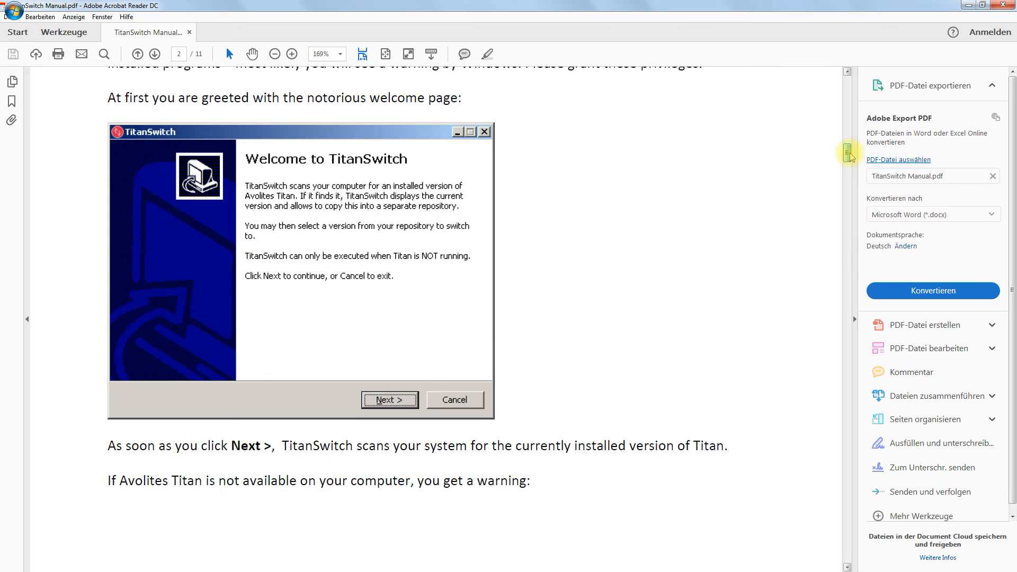
pyautogui.scroll(-3)
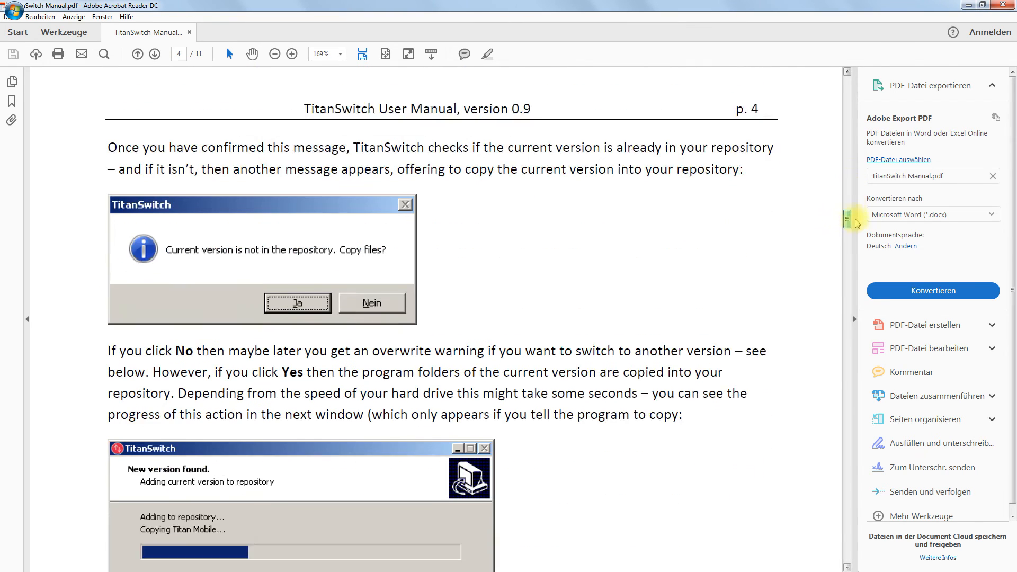
pyautogui.scroll(-3)
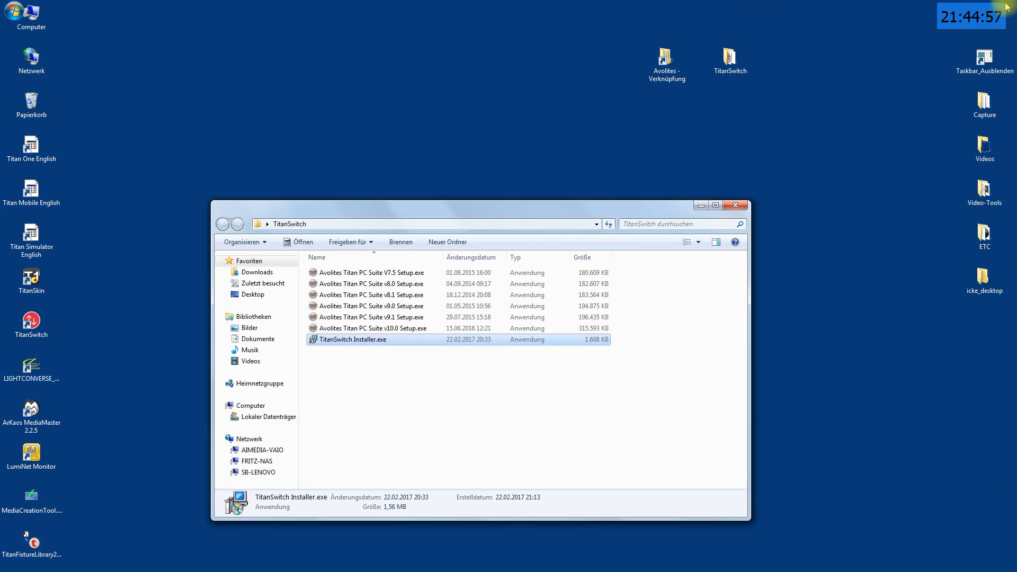
pyautogui.moveTo(87, 321)
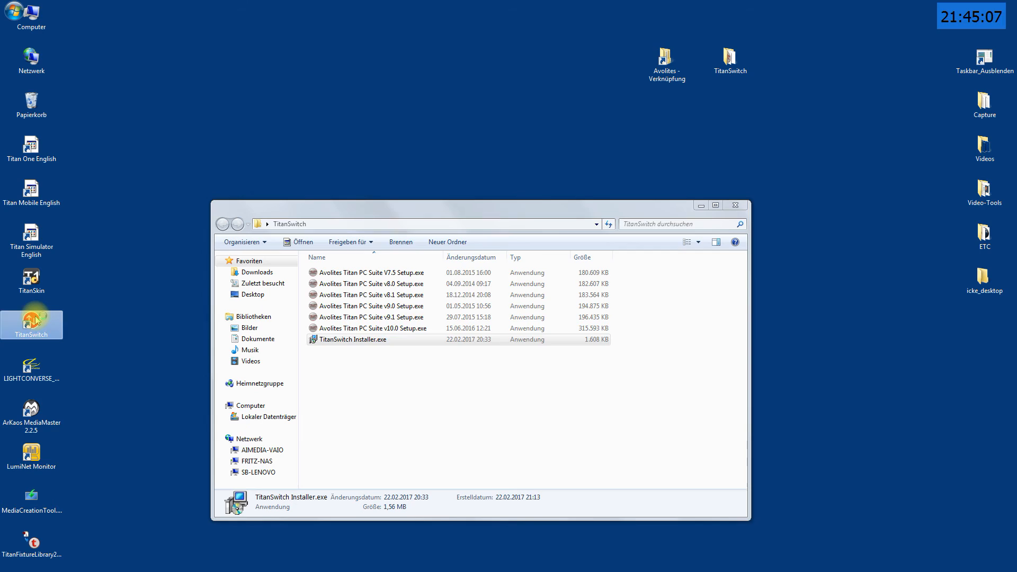
pyautogui.doubleClick(353, 339)
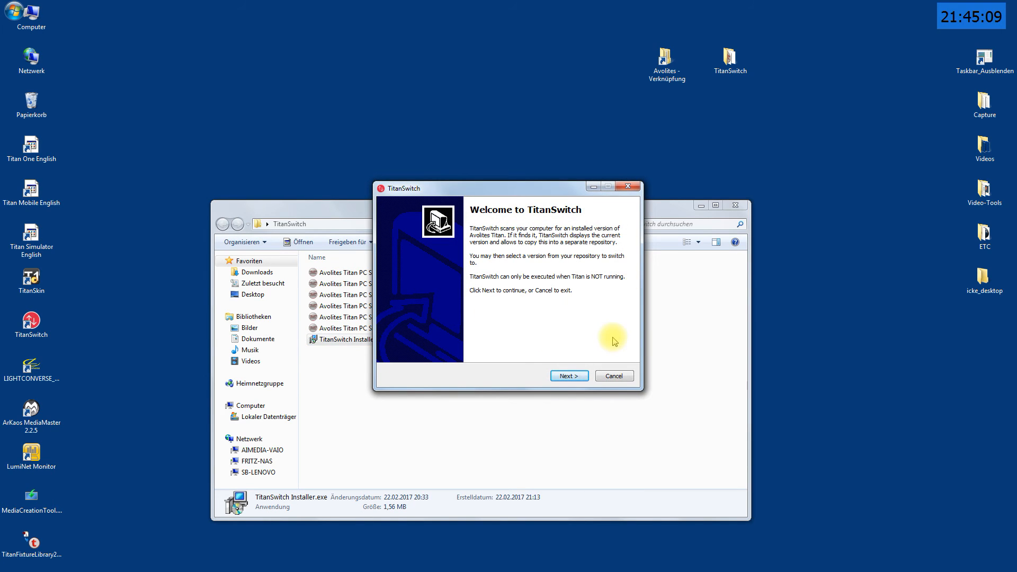
pyautogui.click(568, 375)
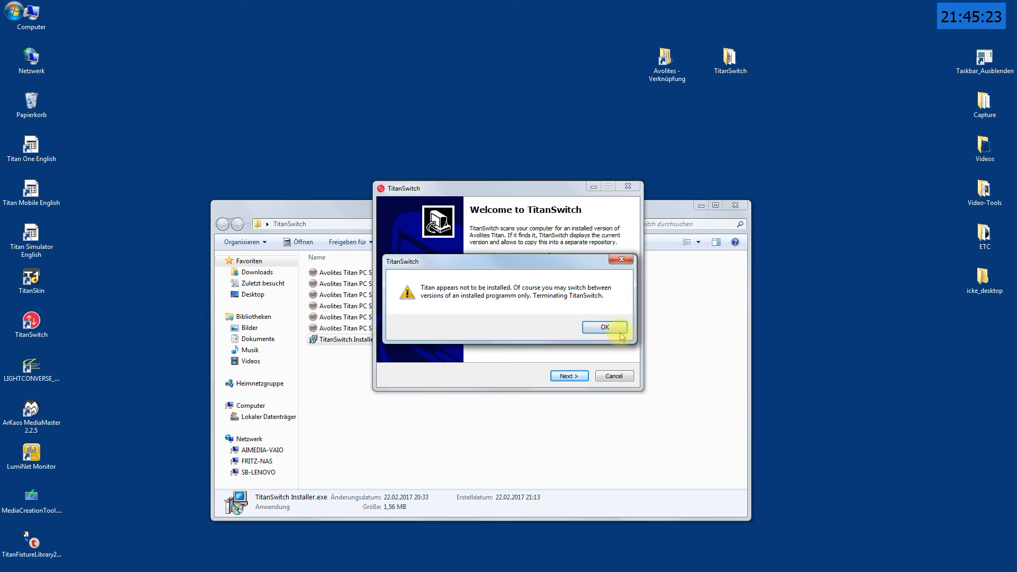
pyautogui.click(602, 326)
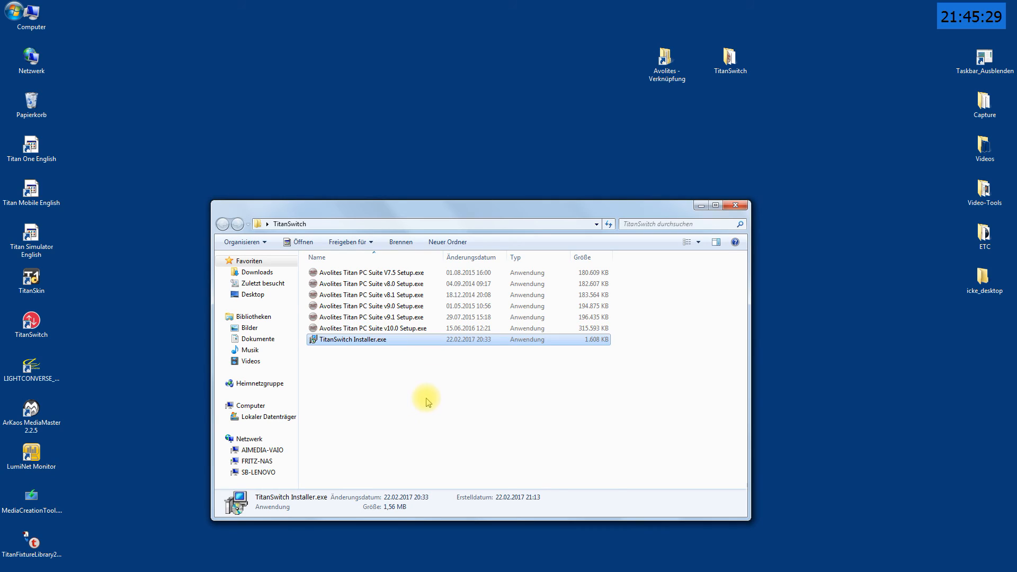
pyautogui.moveTo(607, 285)
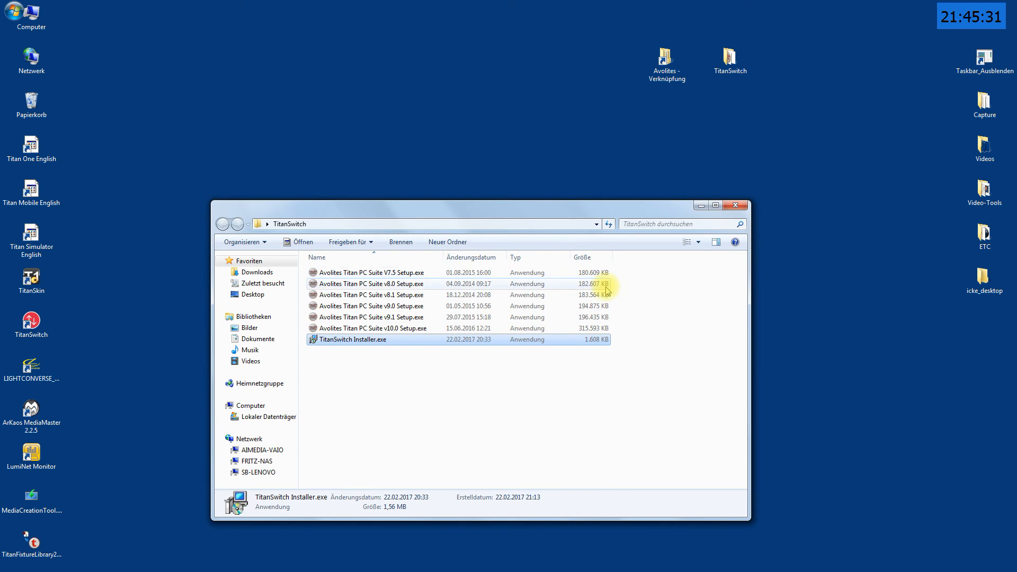
pyautogui.moveTo(535, 305)
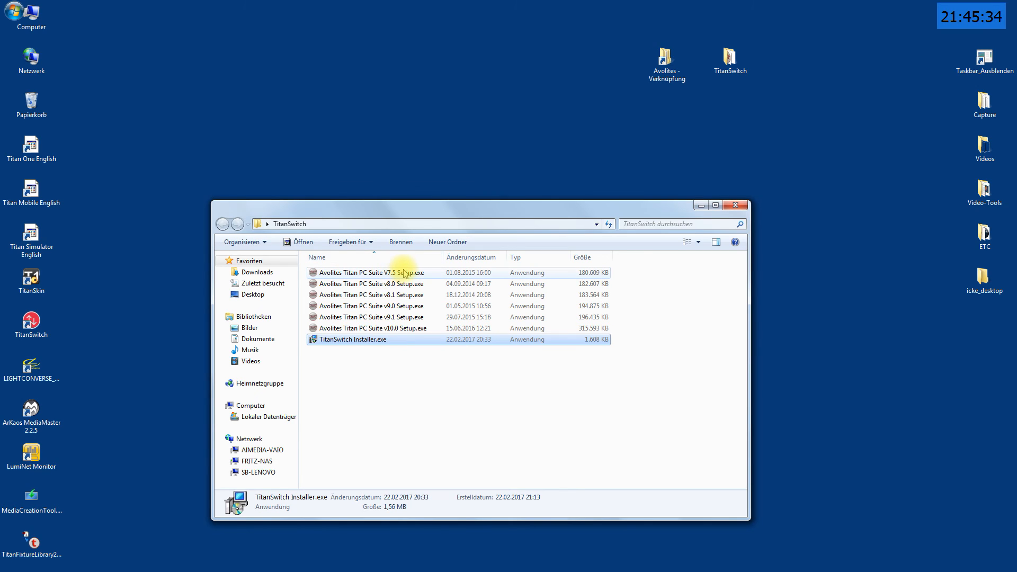
pyautogui.moveTo(340, 317)
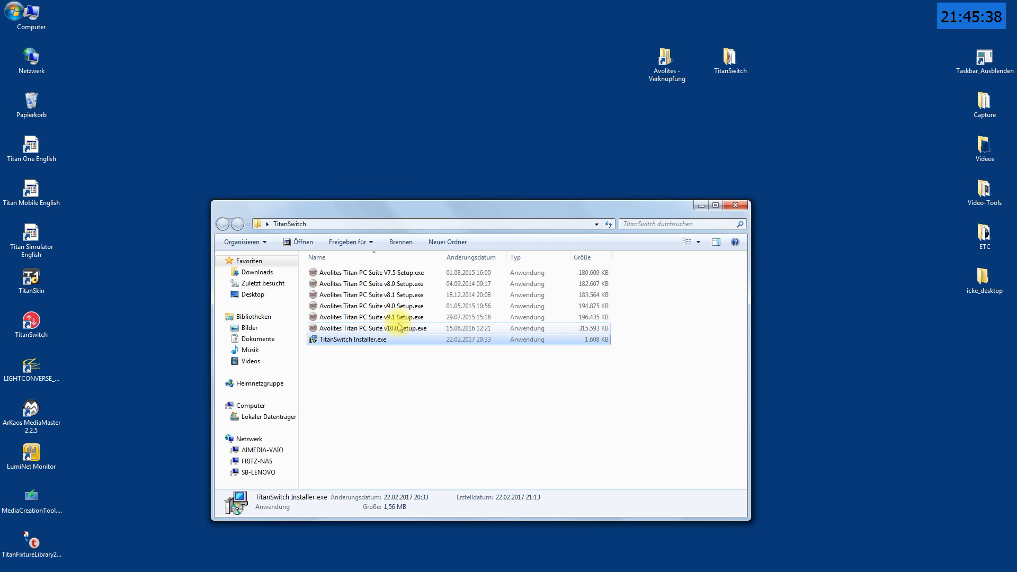
pyautogui.moveTo(387, 272)
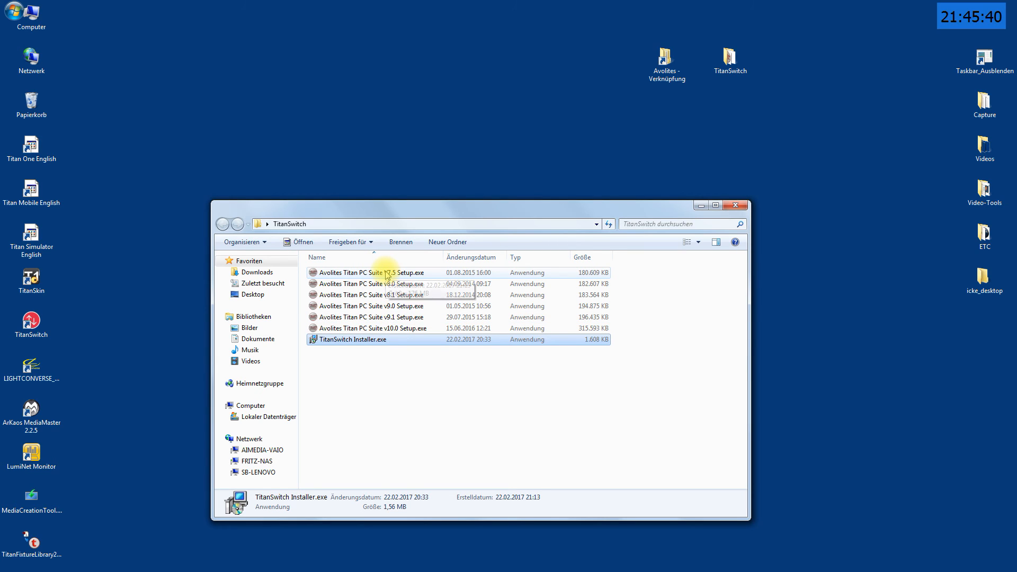
pyautogui.moveTo(386, 272)
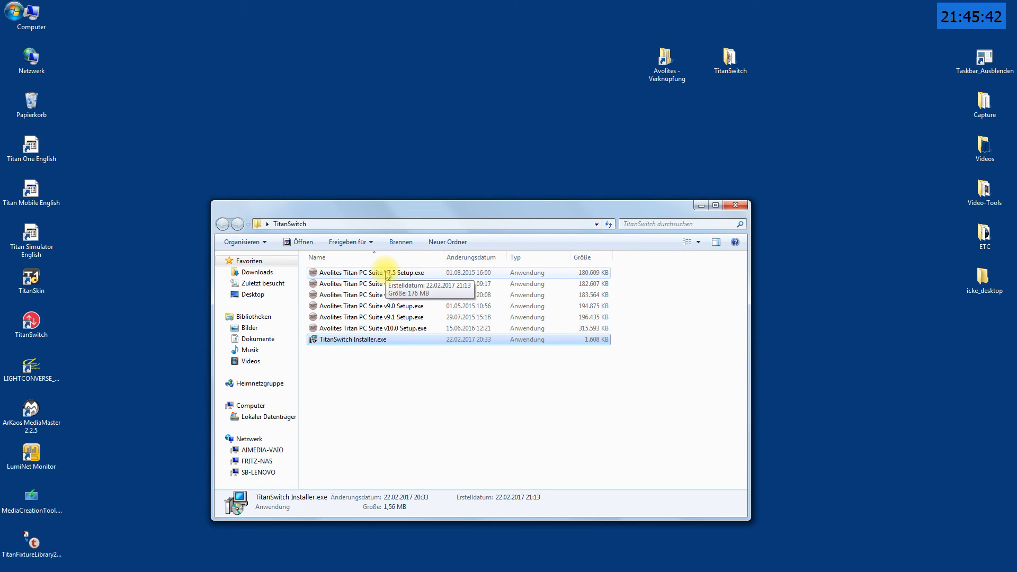
# Step: Run 'Avolites Titan PC Suite V7.5 Setup.exe' from the TitanSwitch folder
pyautogui.doubleClick(363, 272)
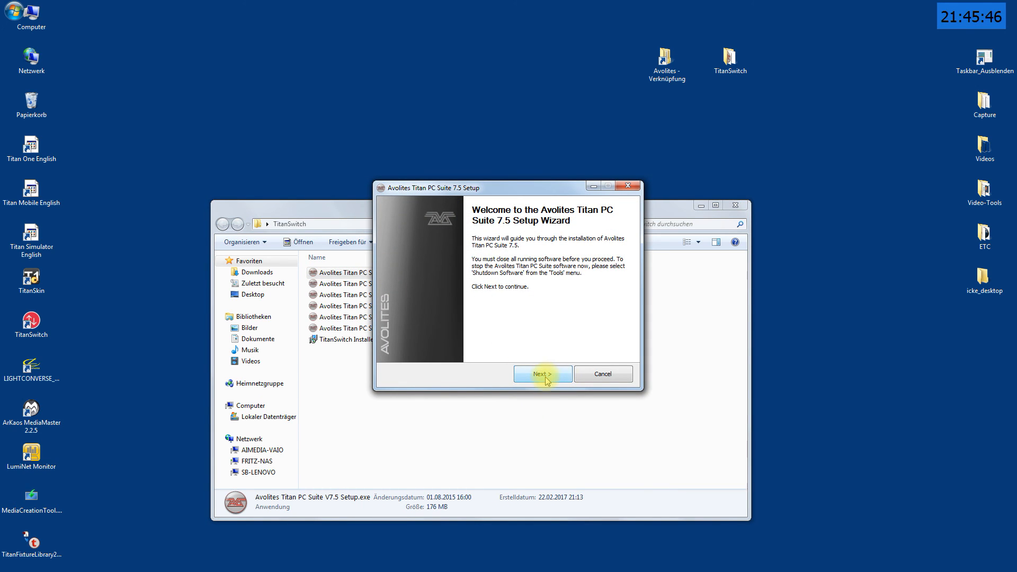
# Step: Agree to the licence and install Titan Mobile, Titan Simulator and TitanOne with all components kept
pyautogui.click(542, 374)
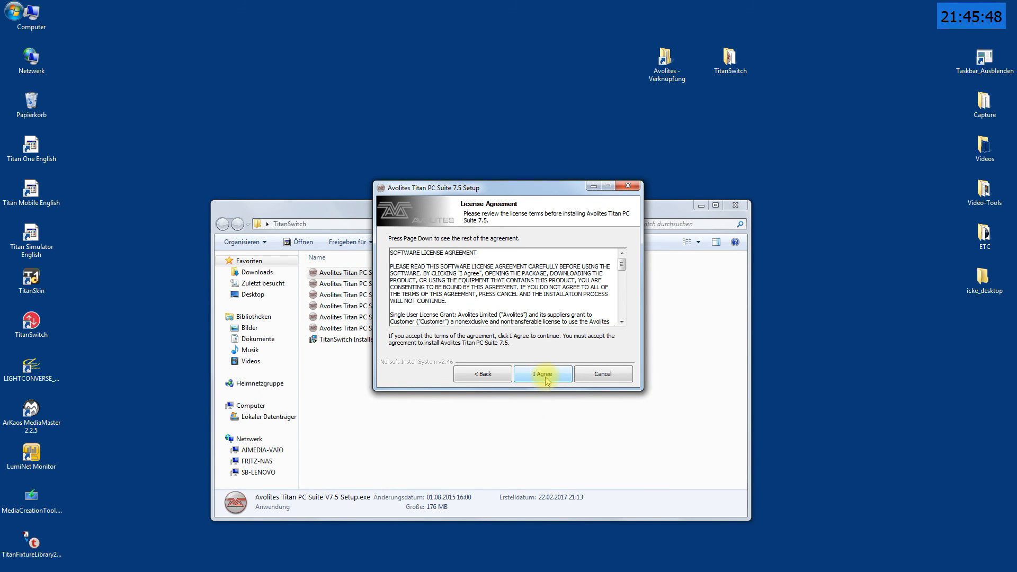
pyautogui.moveTo(871, 219)
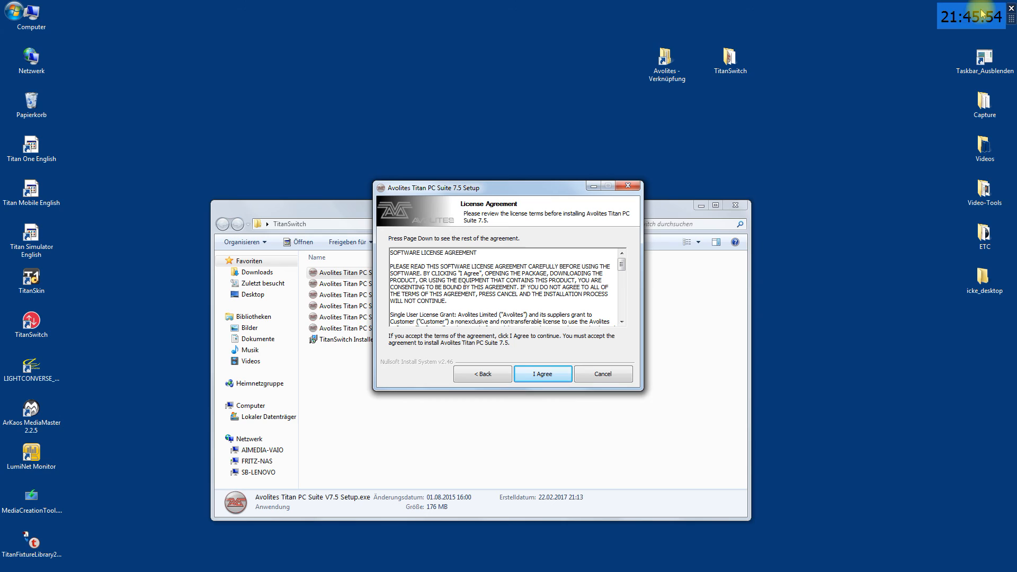
pyautogui.moveTo(921, 40)
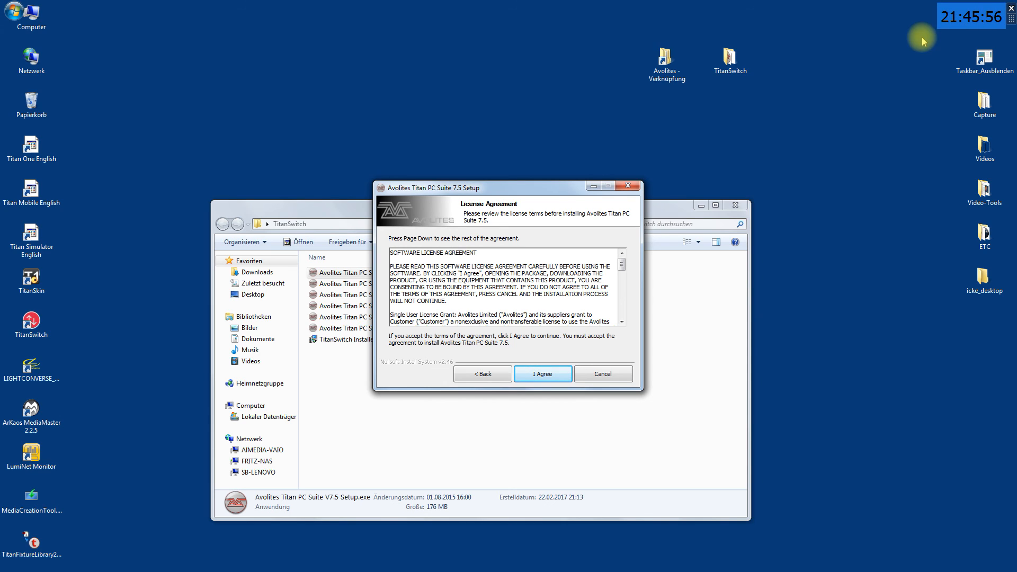
pyautogui.moveTo(531, 216)
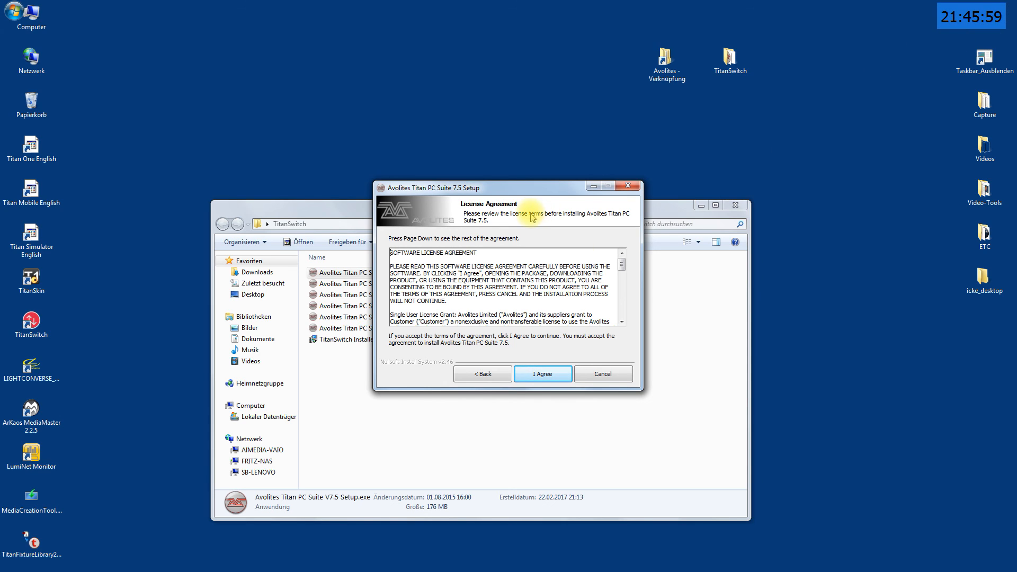
pyautogui.moveTo(566, 403)
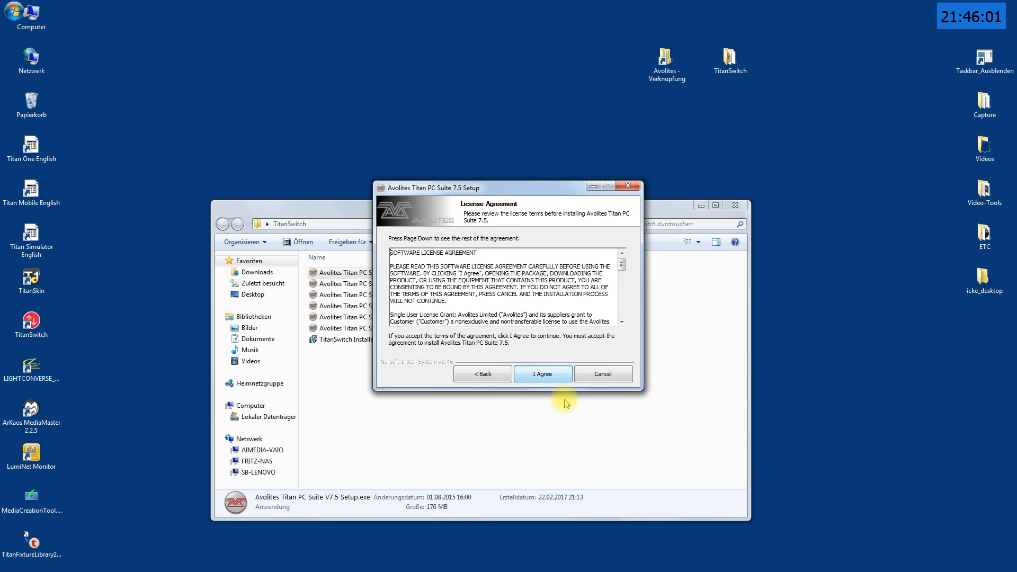
pyautogui.click(543, 374)
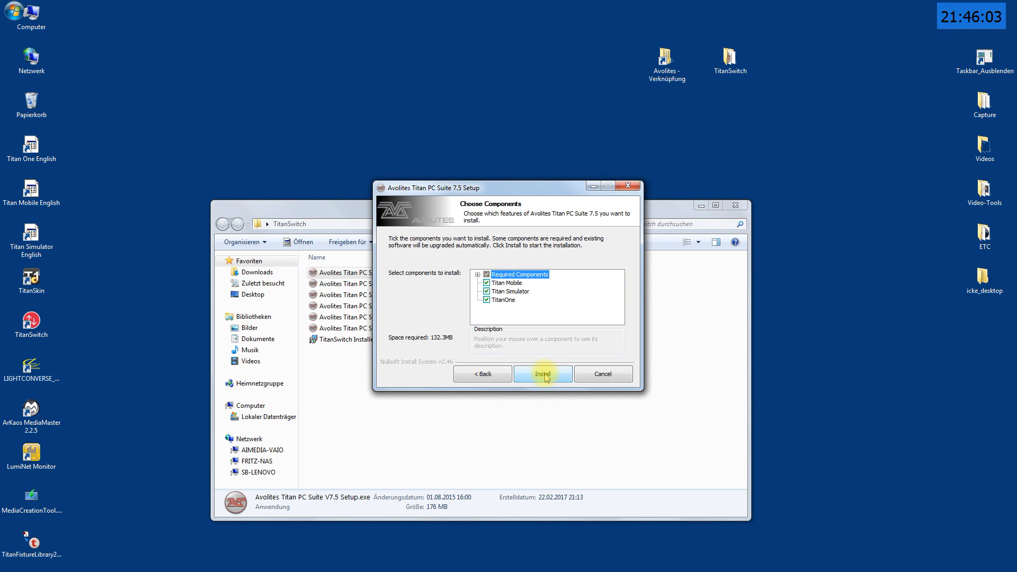
pyautogui.click(543, 374)
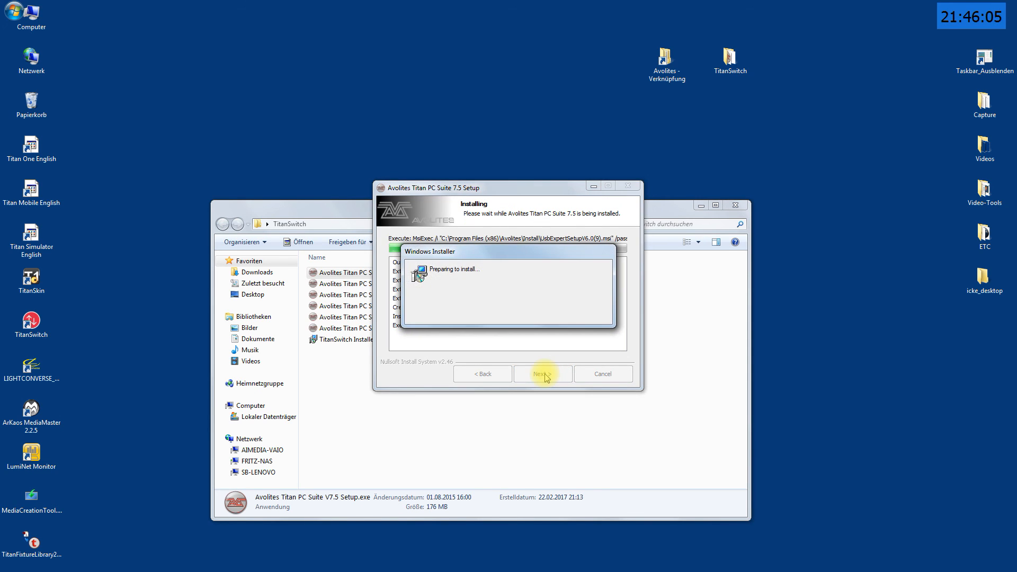